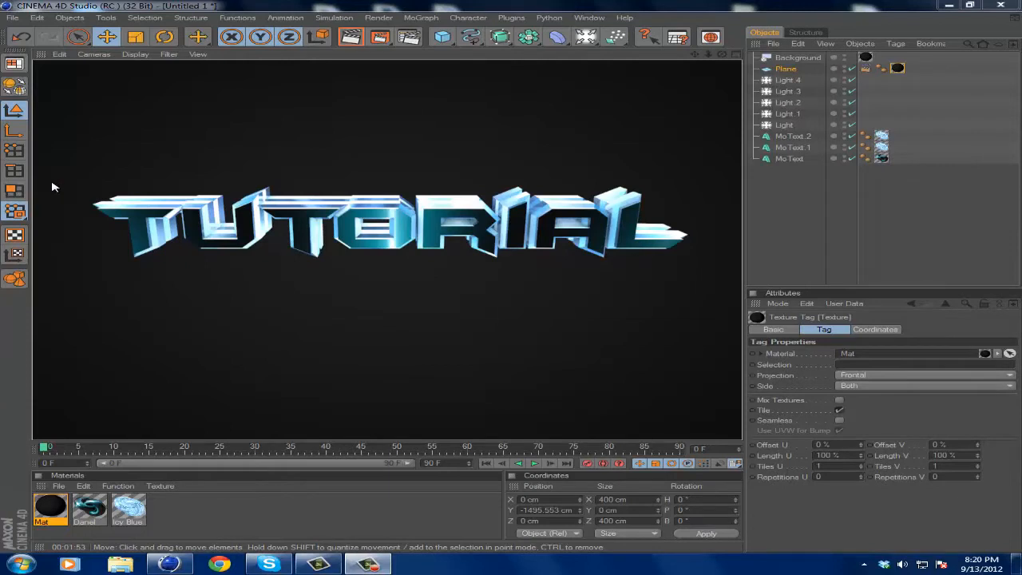
mouse_move(51, 176)
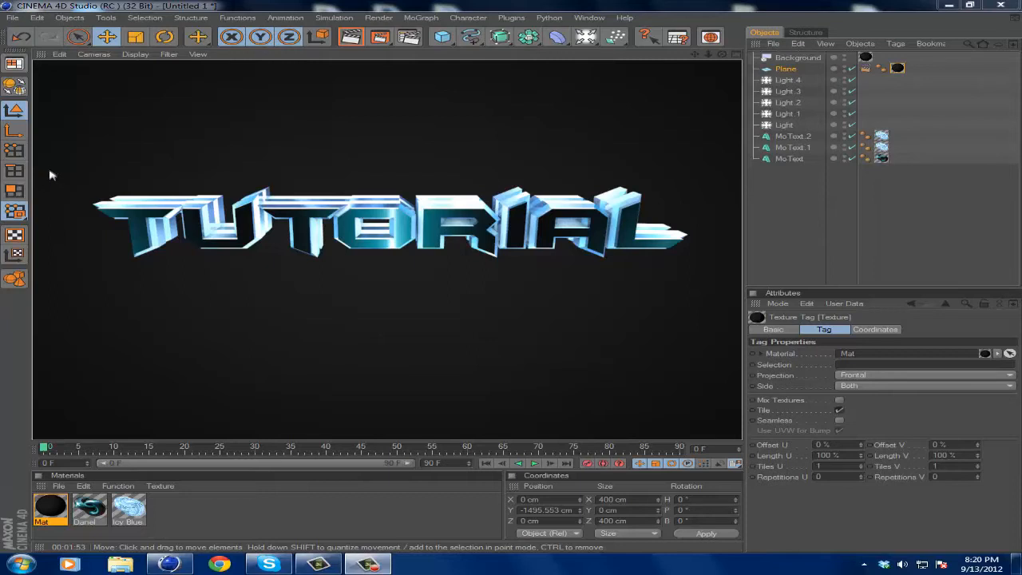
mouse_move(54, 169)
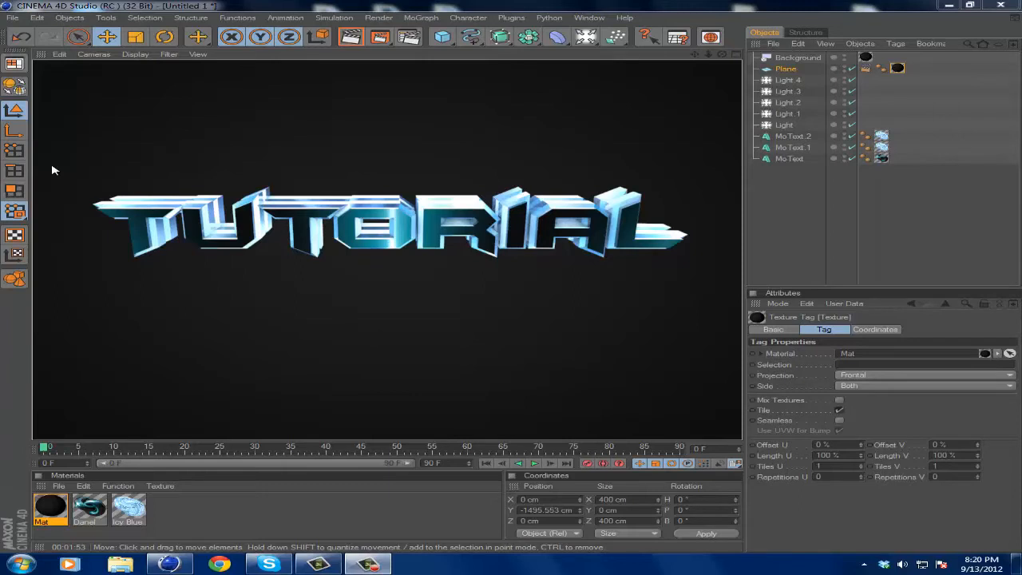
mouse_move(479, 342)
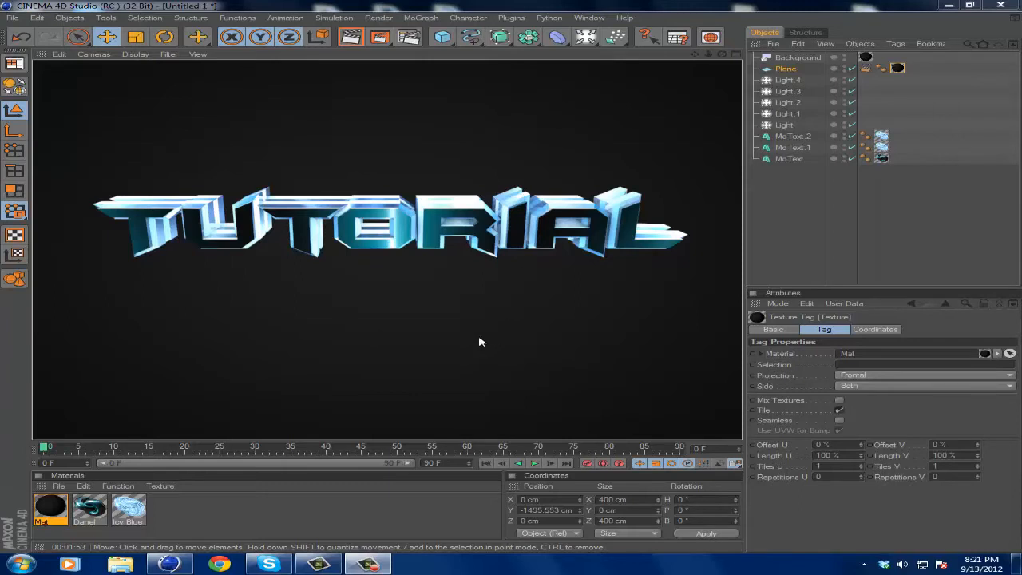
mouse_move(345, 407)
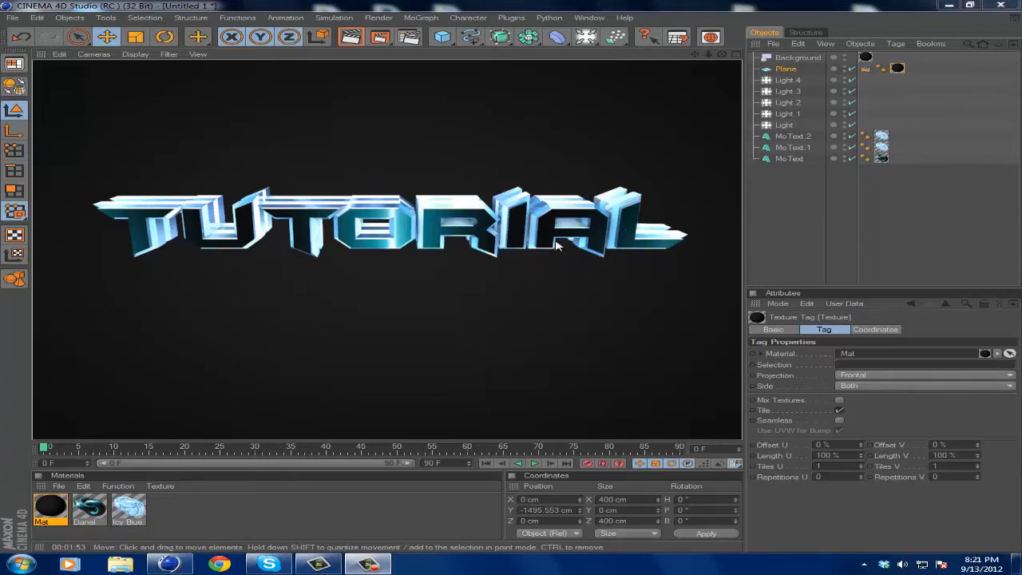
mouse_move(67, 128)
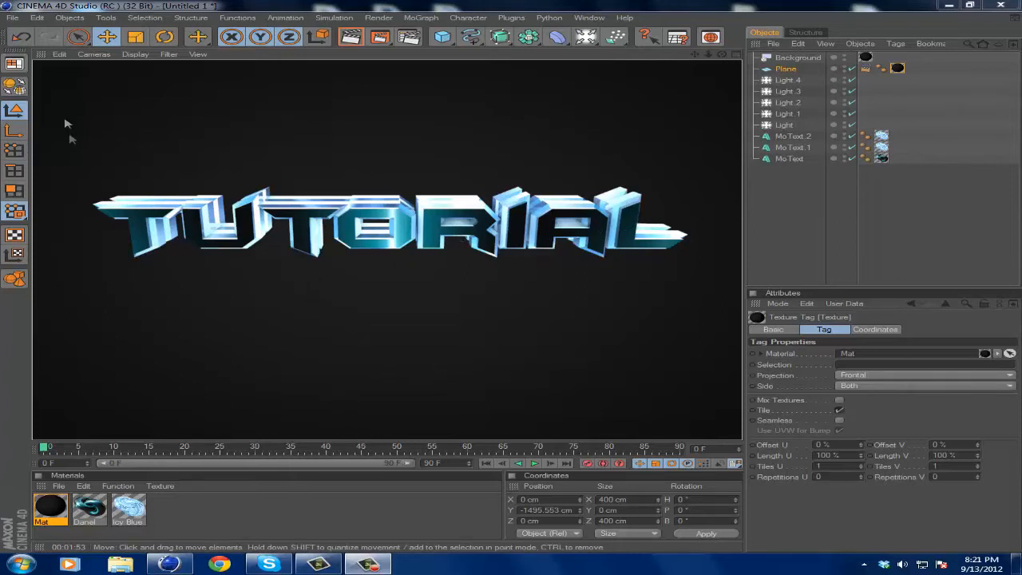
mouse_move(125, 324)
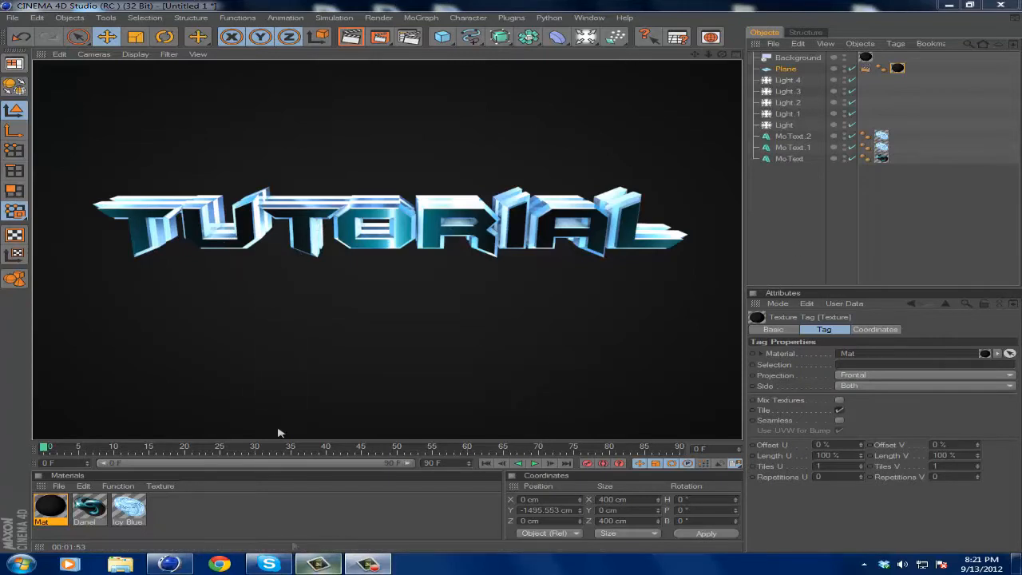
Start a new scene and add a MoText object reading 'Tutorial'
left_click(13, 17)
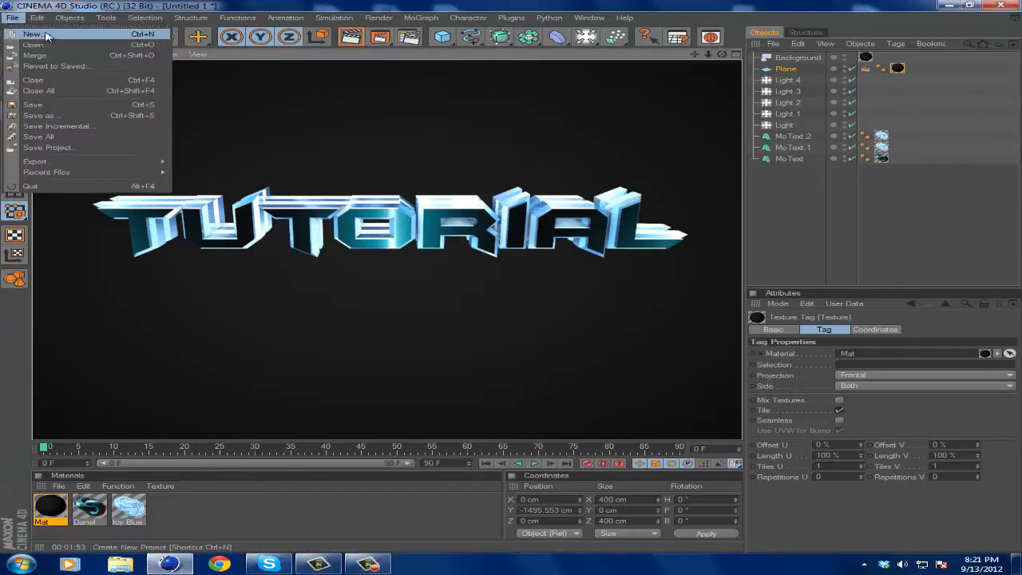
left_click(32, 35)
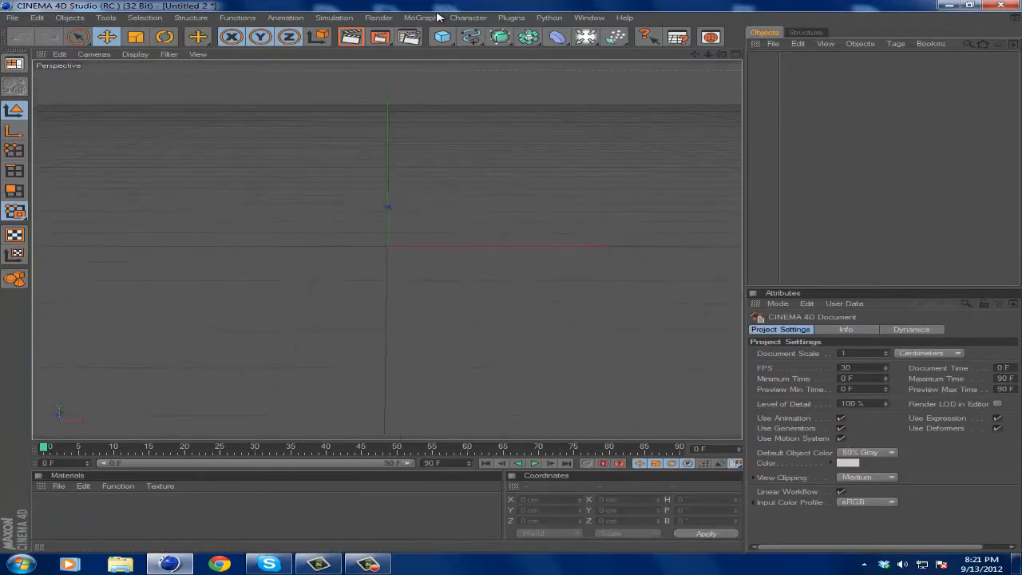
left_click(422, 16)
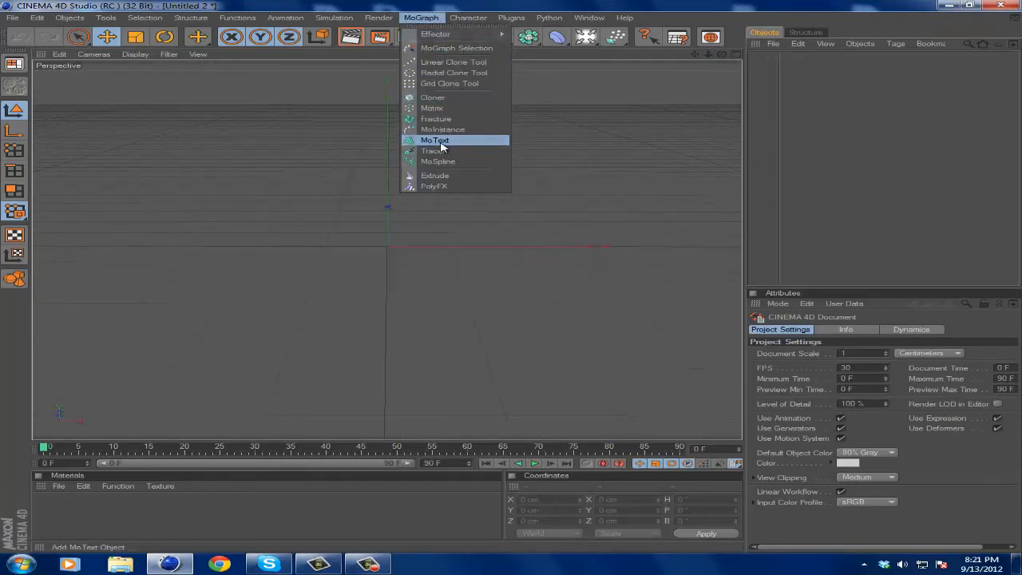
left_click(435, 140)
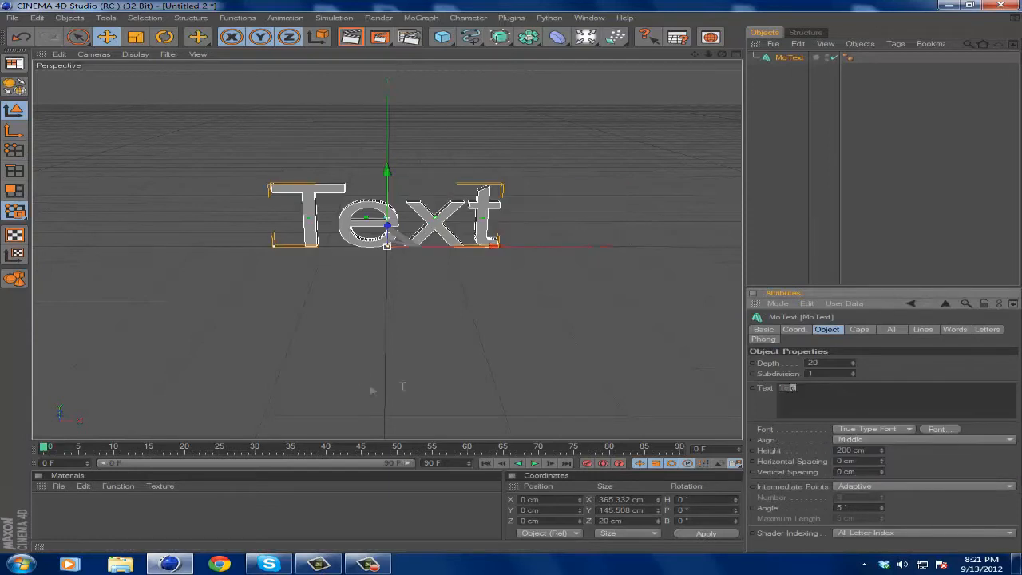
type("Tutorial")
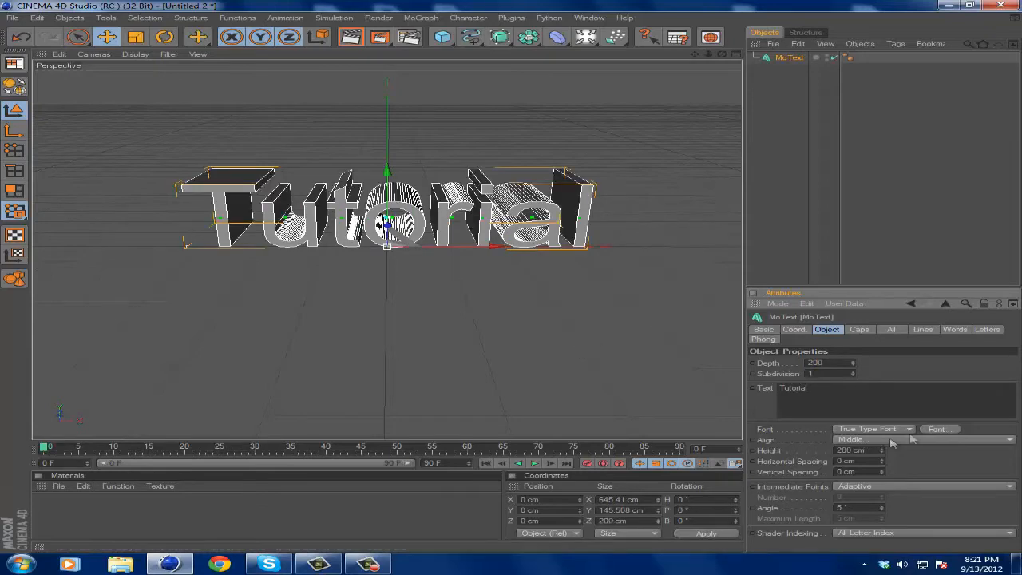
Give the MoText a blocky uppercase Batman-style display font
left_click(940, 428)
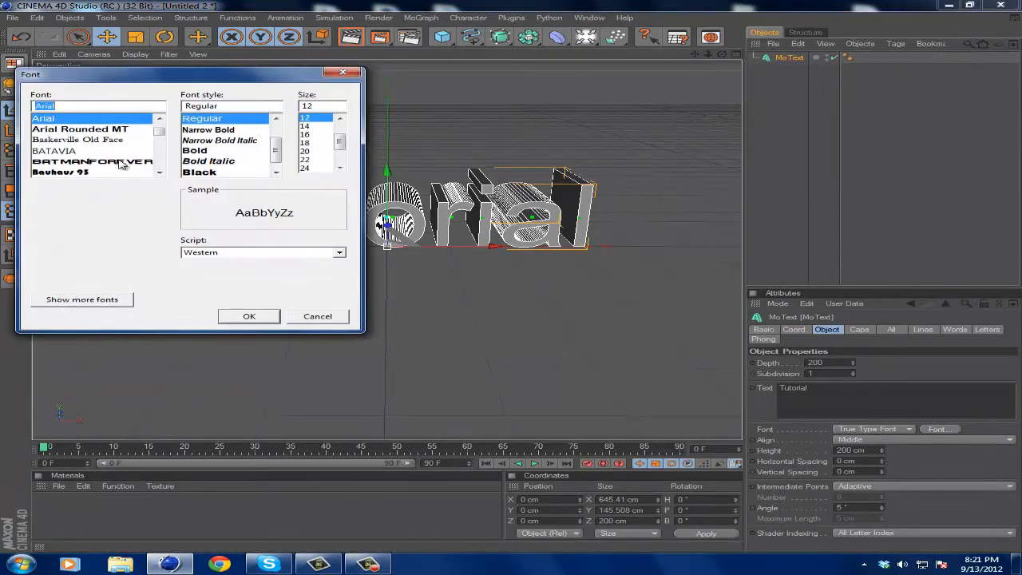
left_click(92, 160)
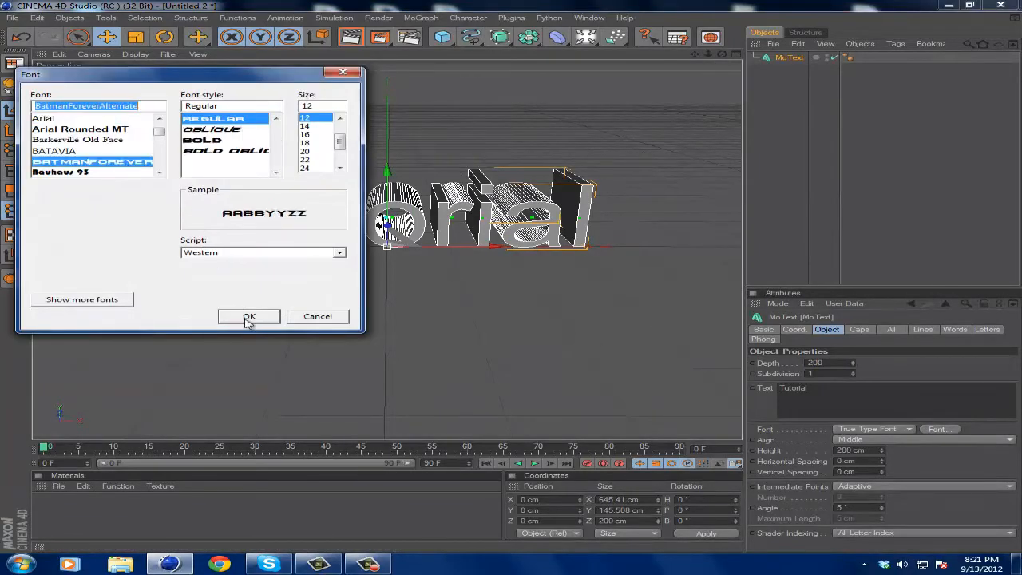
left_click(249, 316)
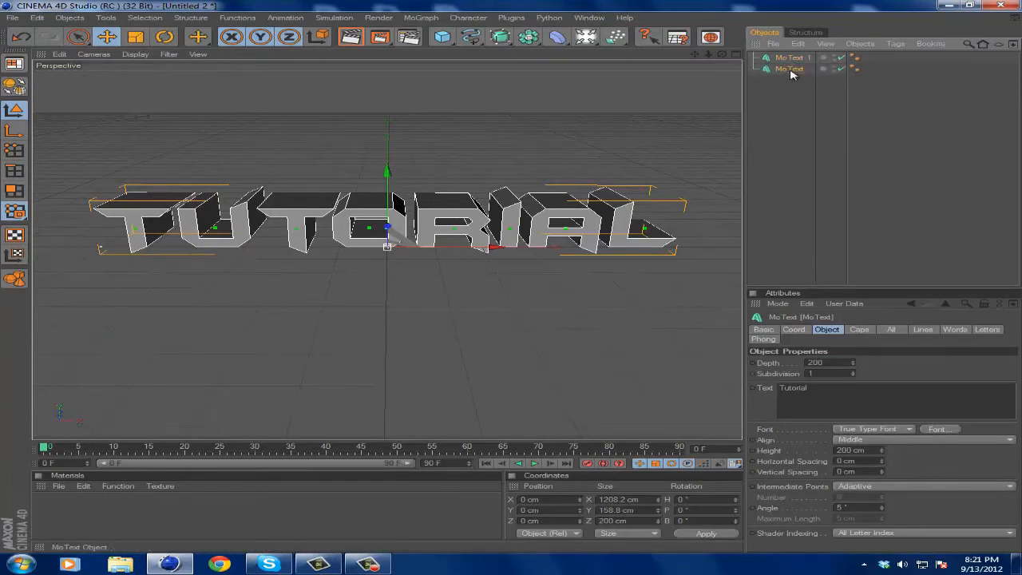
Set MoText.1 depth to 50 with Fillet Cap on both start and end caps
left_click(789, 58)
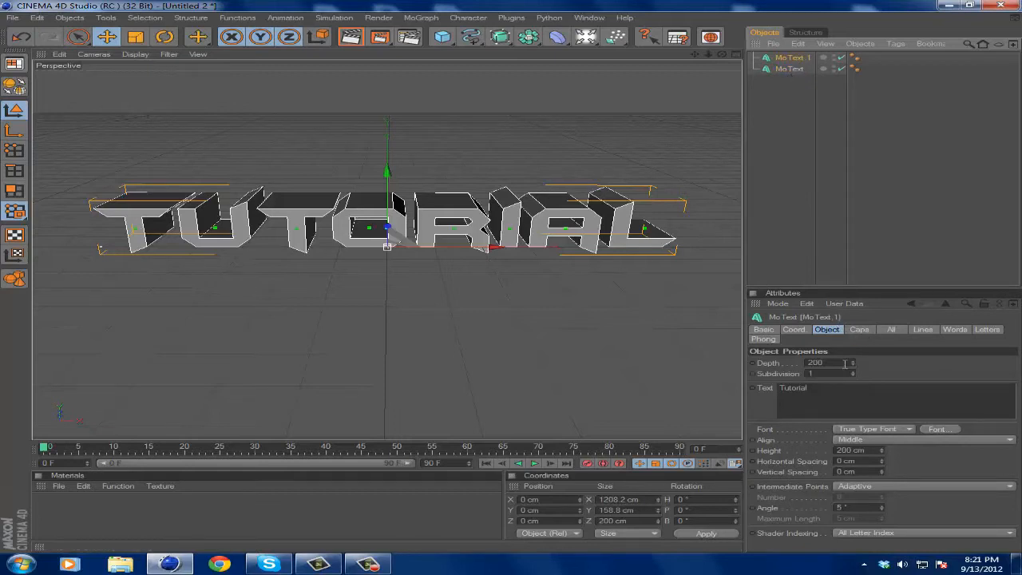
type("50")
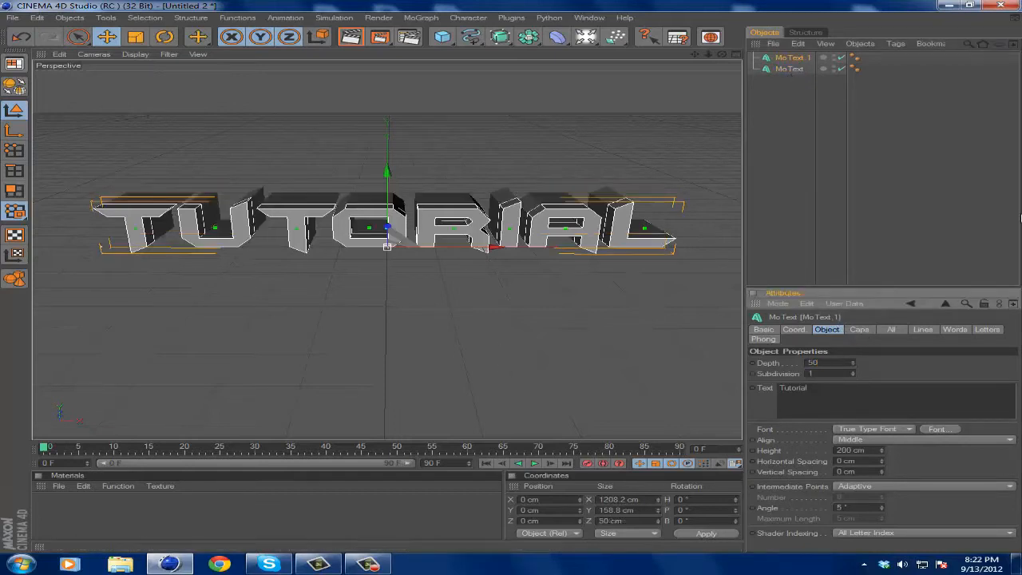
left_click(859, 329)
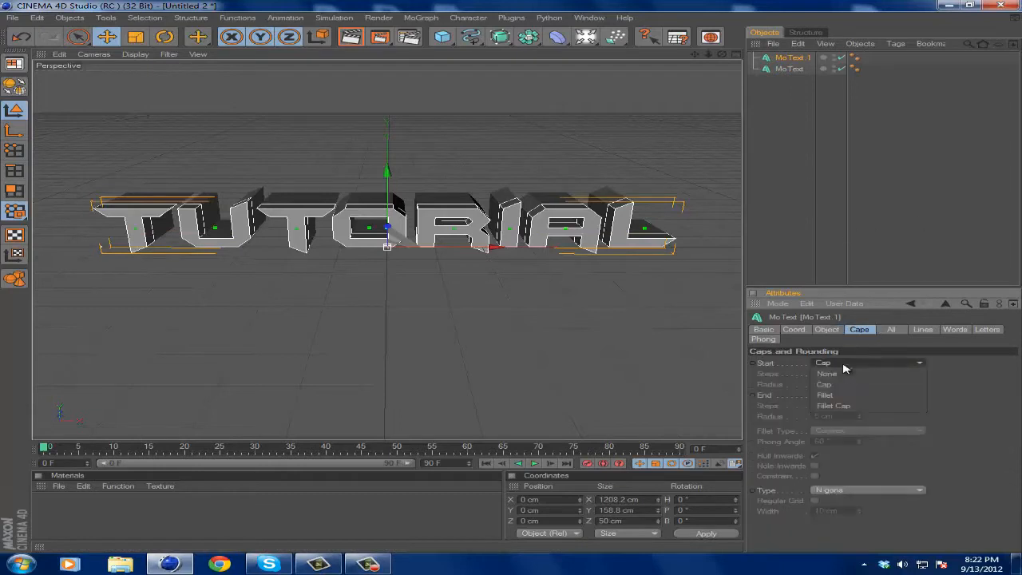
left_click(834, 406)
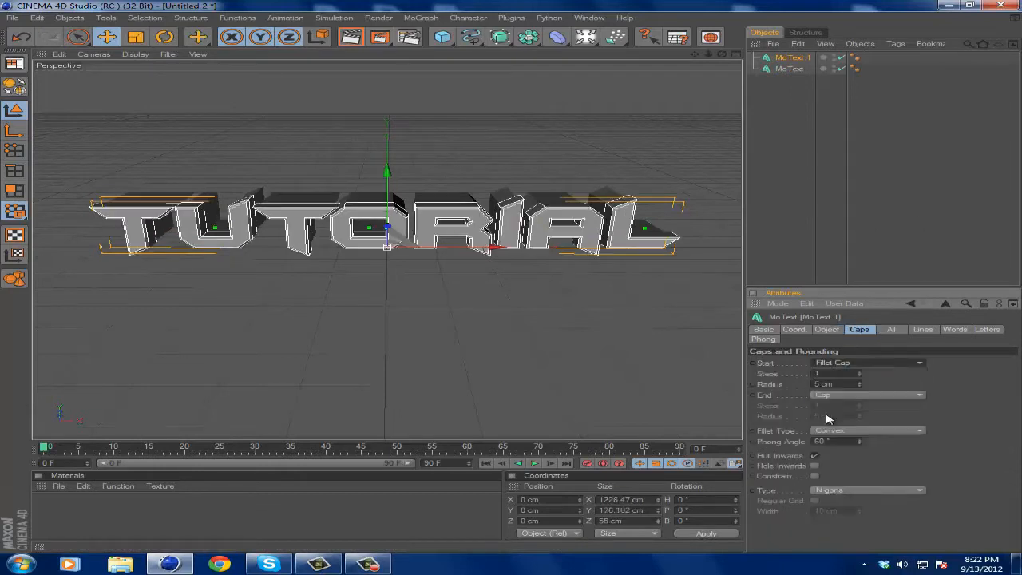
left_click(869, 395)
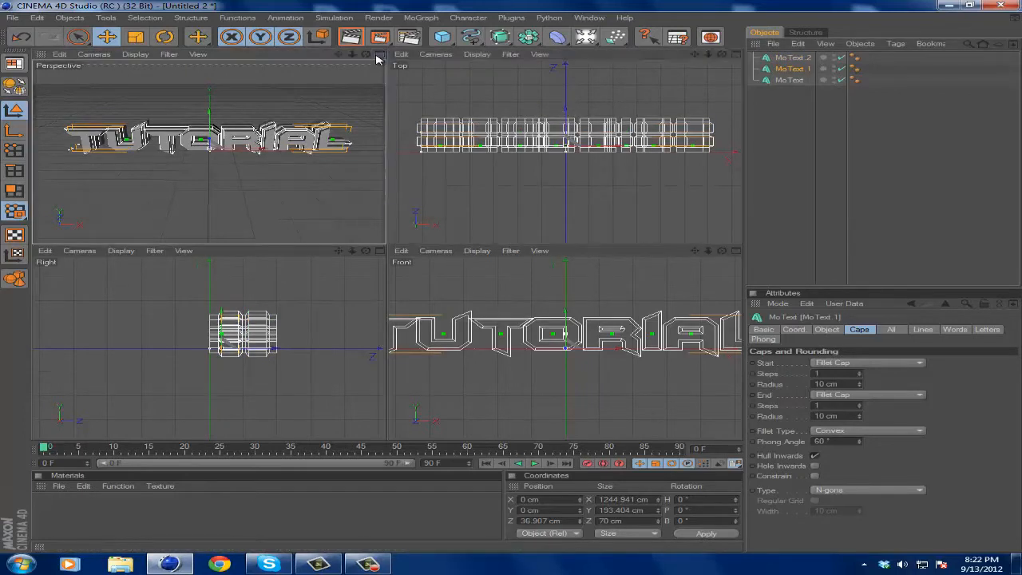
Switch from the four-view layout back to the single Perspective viewport
left_click(377, 54)
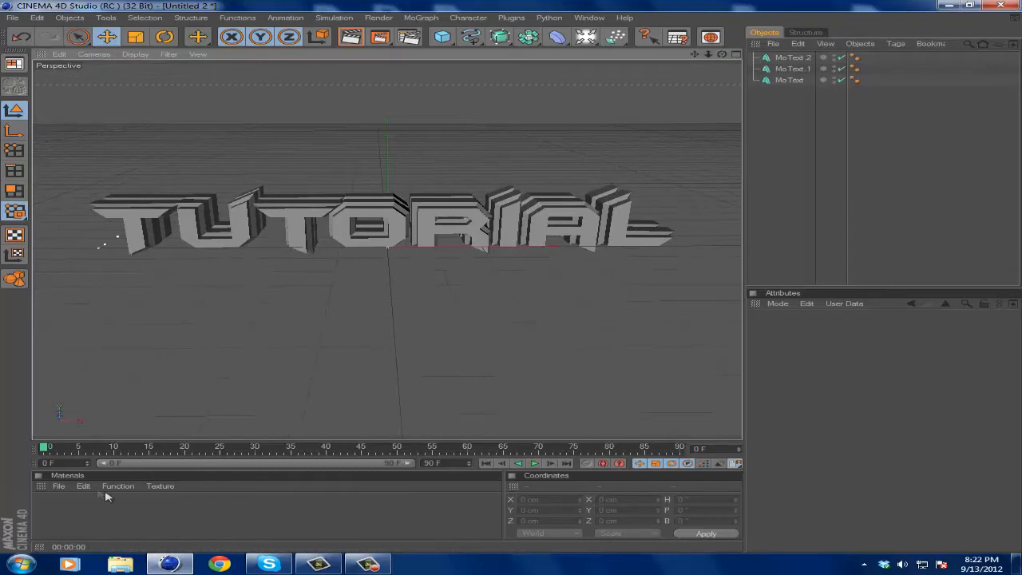
Load the gold and Icy Blue materials from disk into the Material Manager
left_click(57, 485)
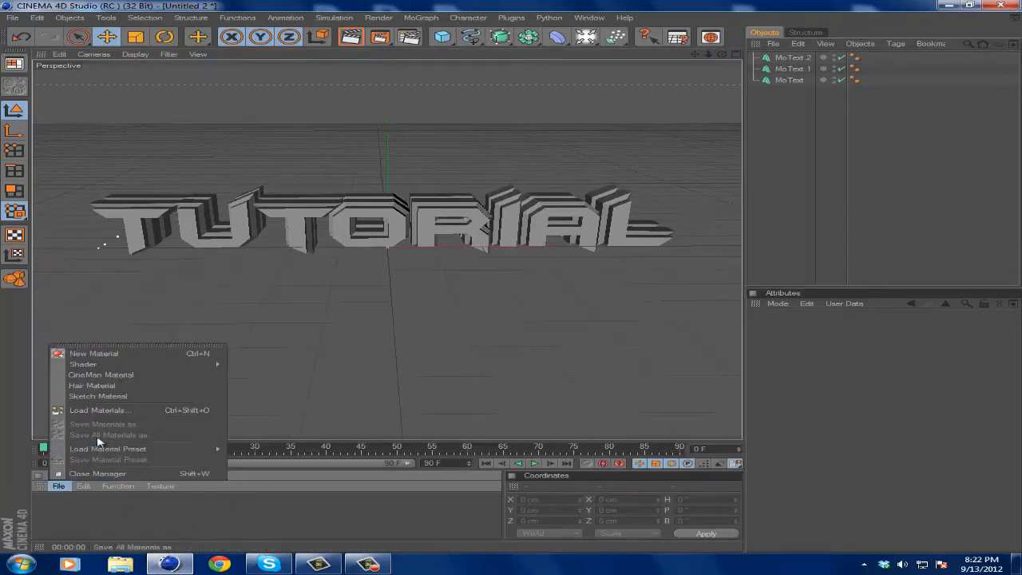
mouse_move(120, 414)
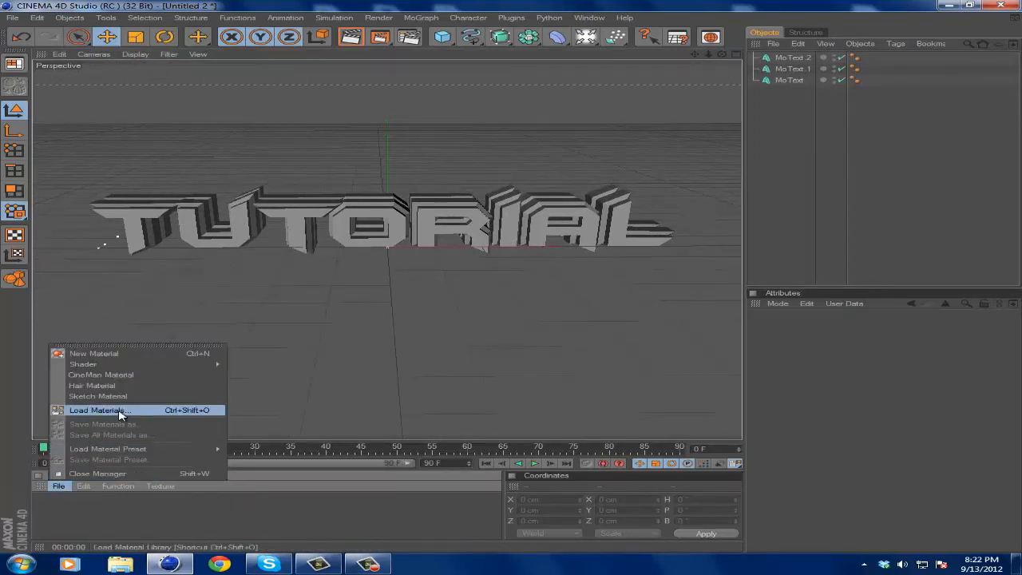
left_click(99, 409)
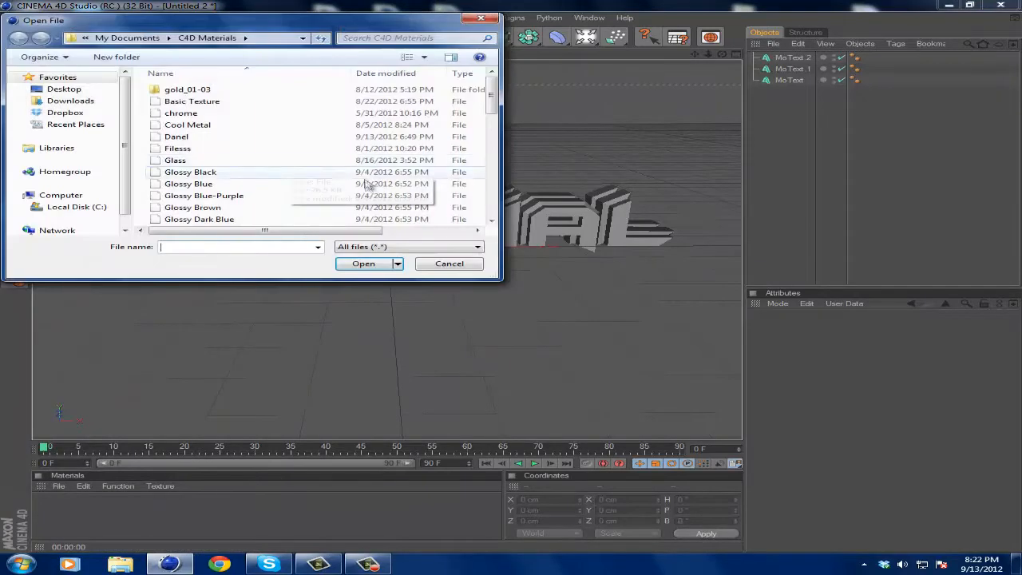
mouse_move(192, 173)
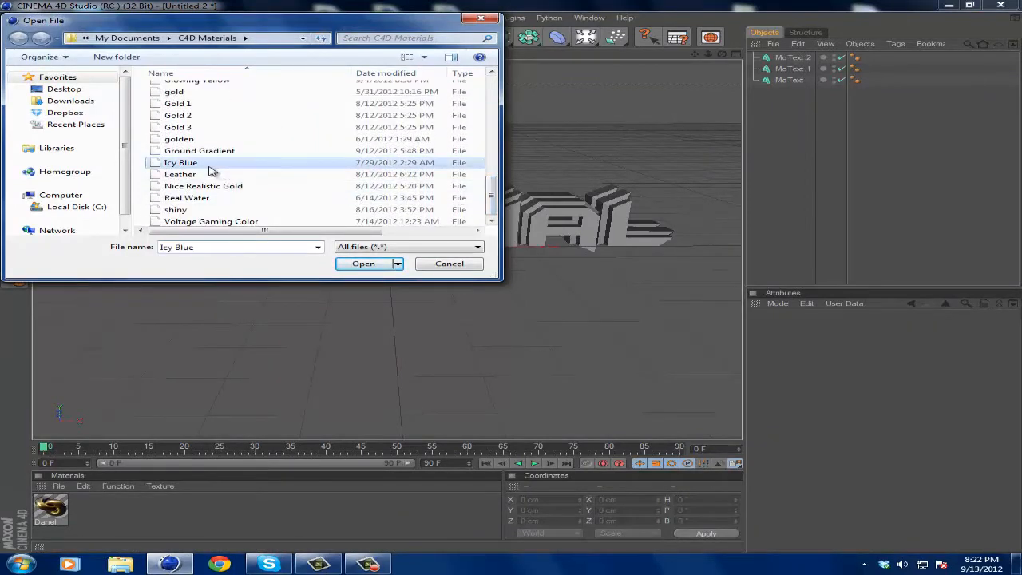
left_click(364, 263)
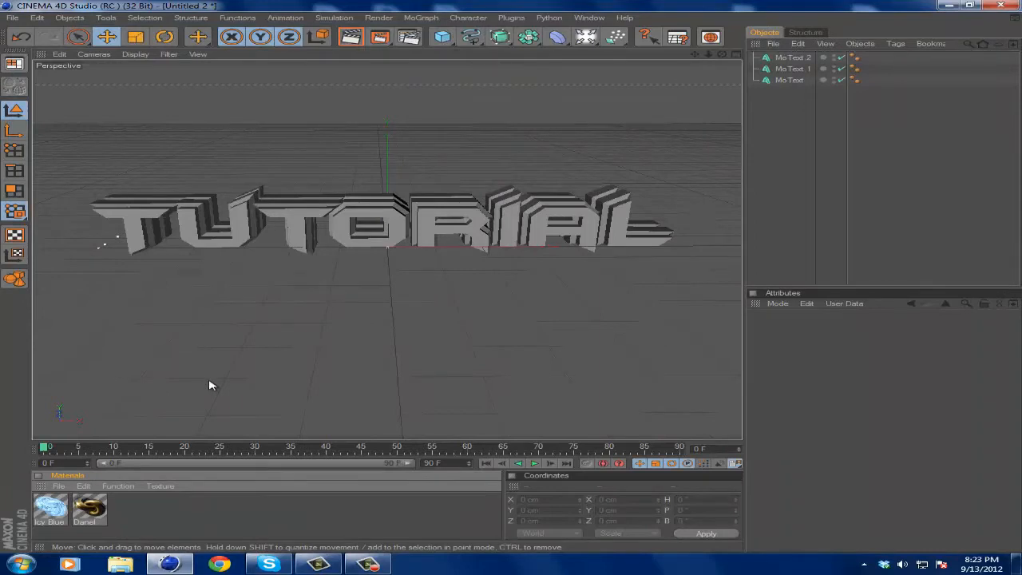
mouse_move(237, 294)
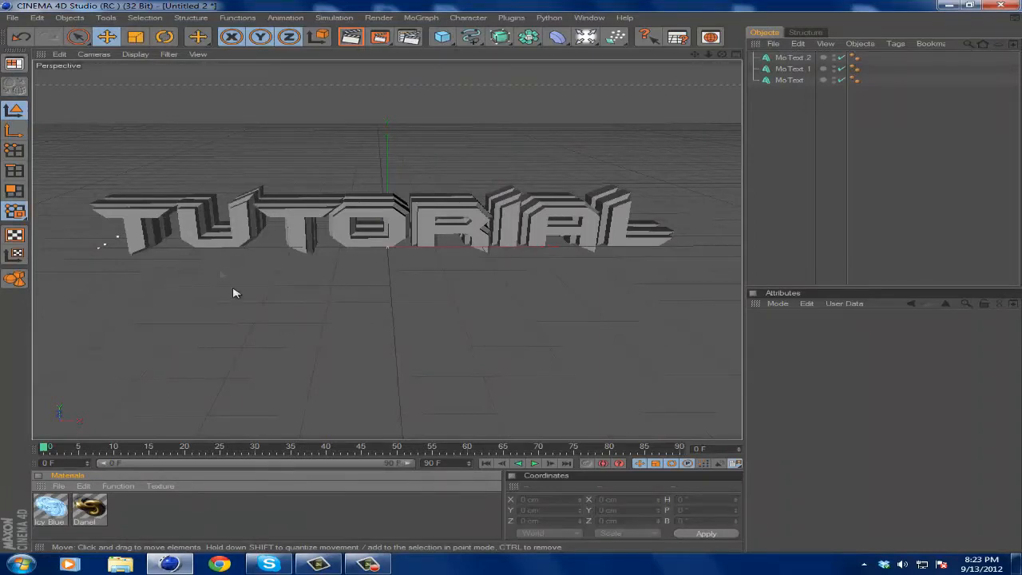
mouse_move(380, 498)
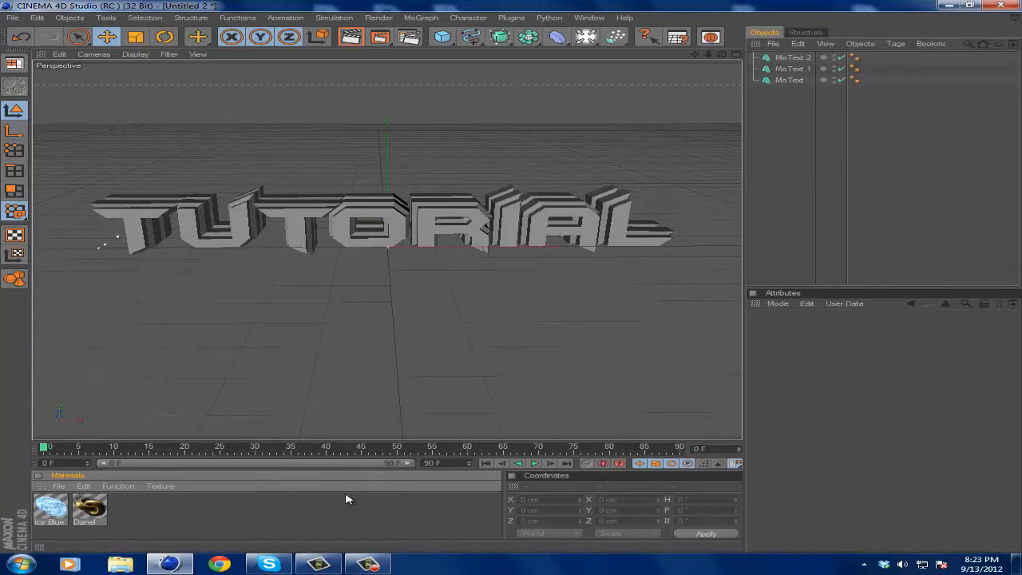
mouse_move(325, 479)
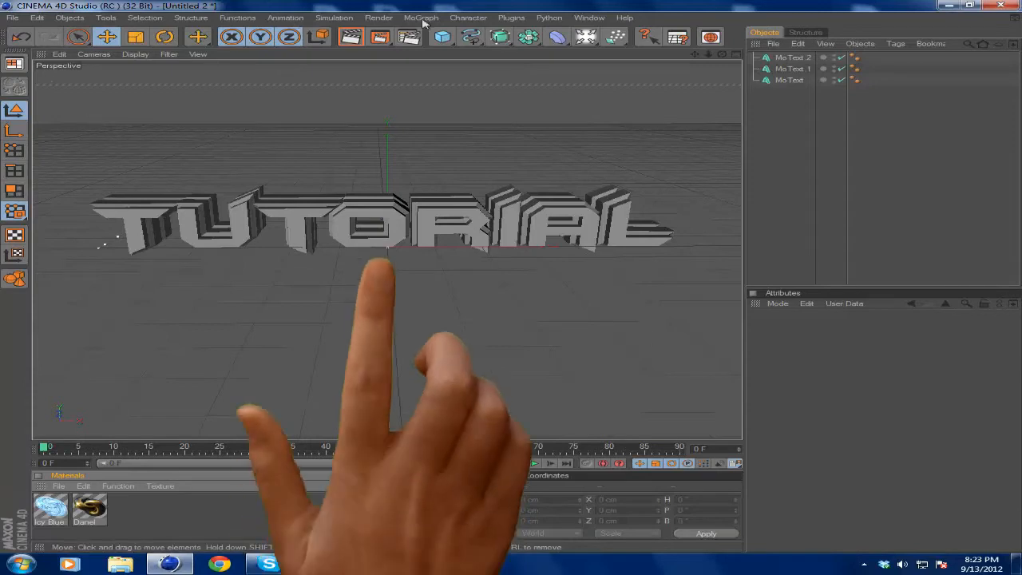
Retune the gold material's third specular highlight colour
left_click(90, 510)
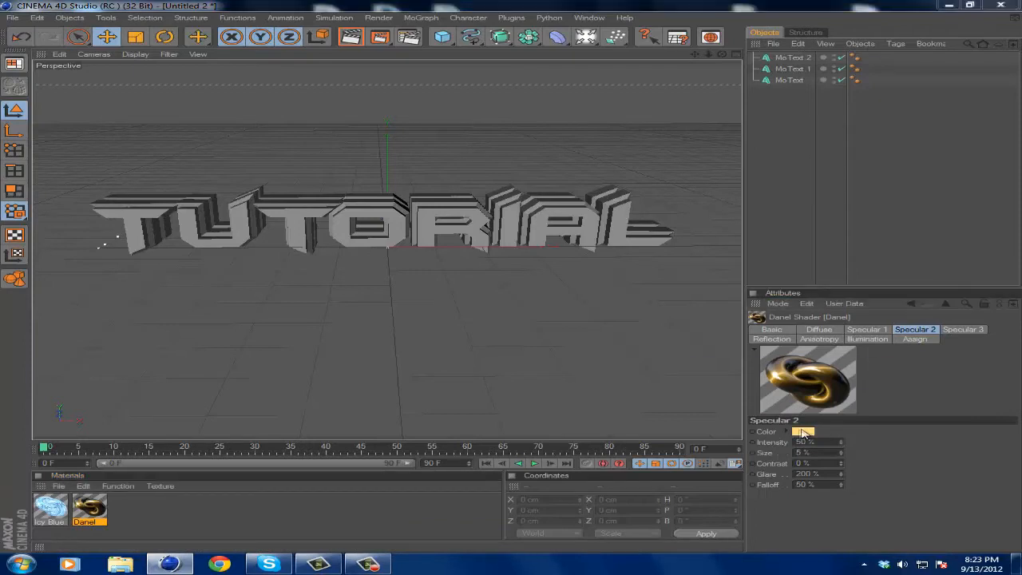
left_click(805, 431)
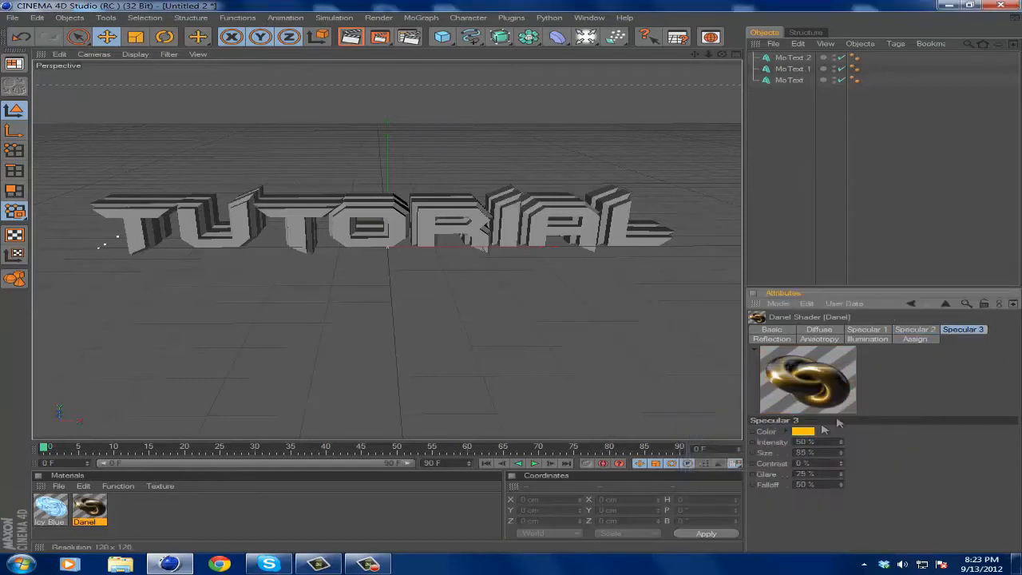
left_click(801, 431)
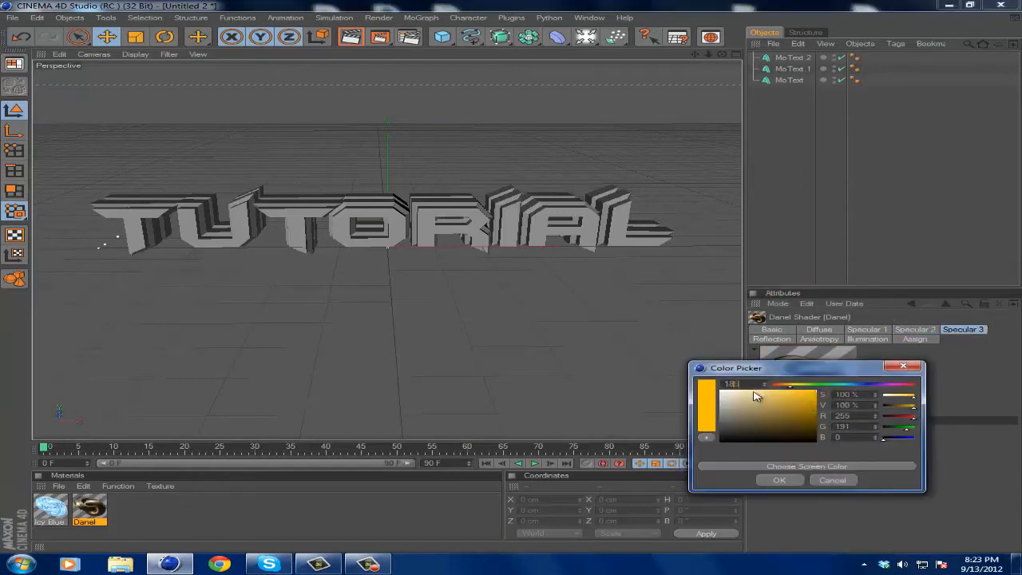
left_click(779, 479)
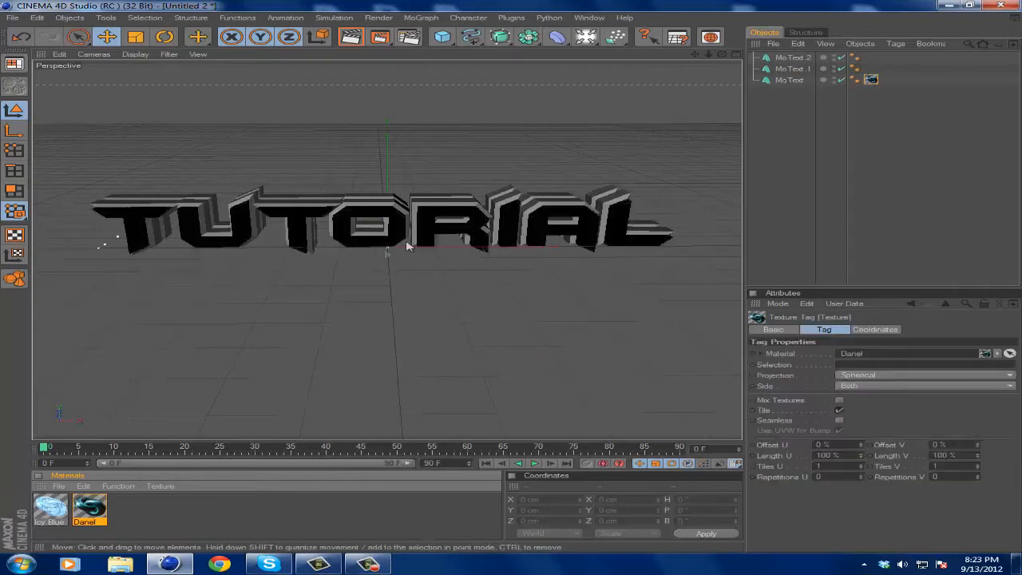
Set the MoText texture tags, including Icy Blue, to Cubic projection
left_click(870, 80)
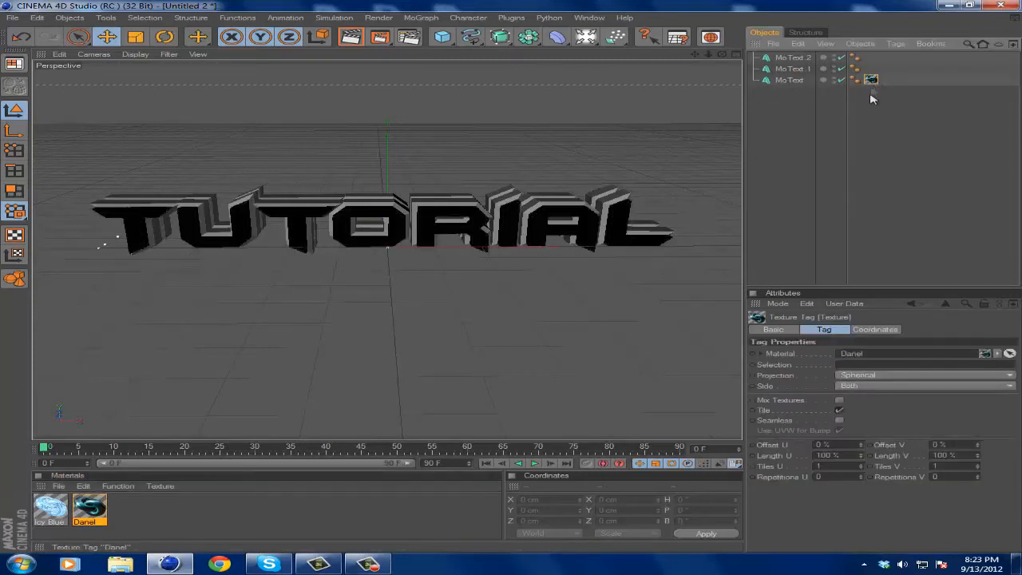
left_click(925, 374)
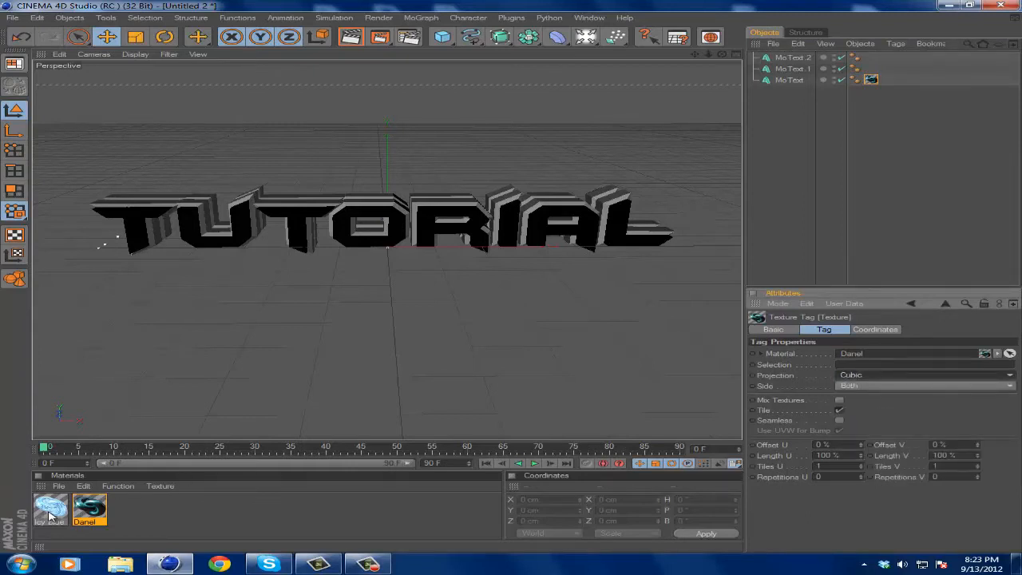
left_click(48, 509)
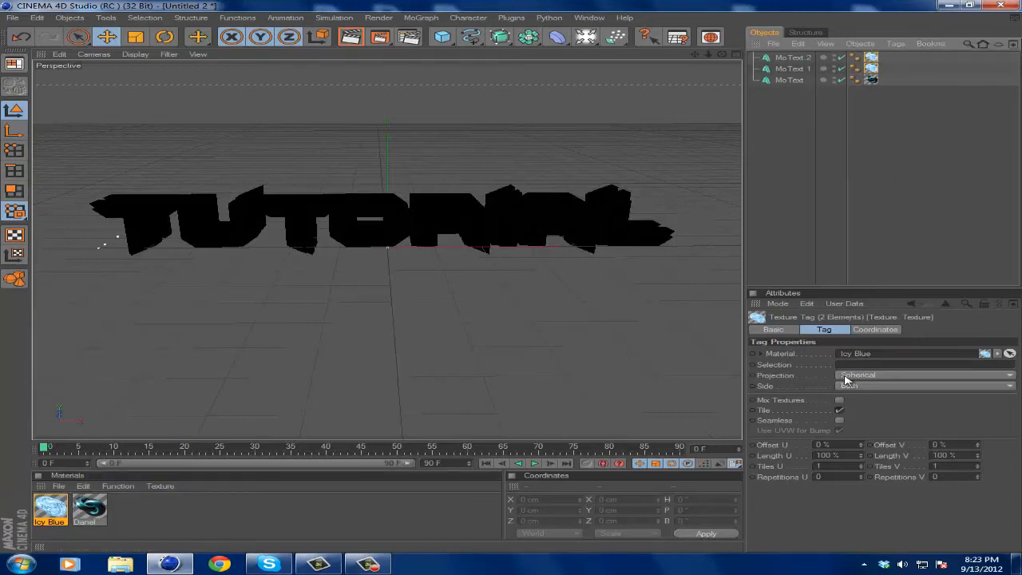
left_click(923, 374)
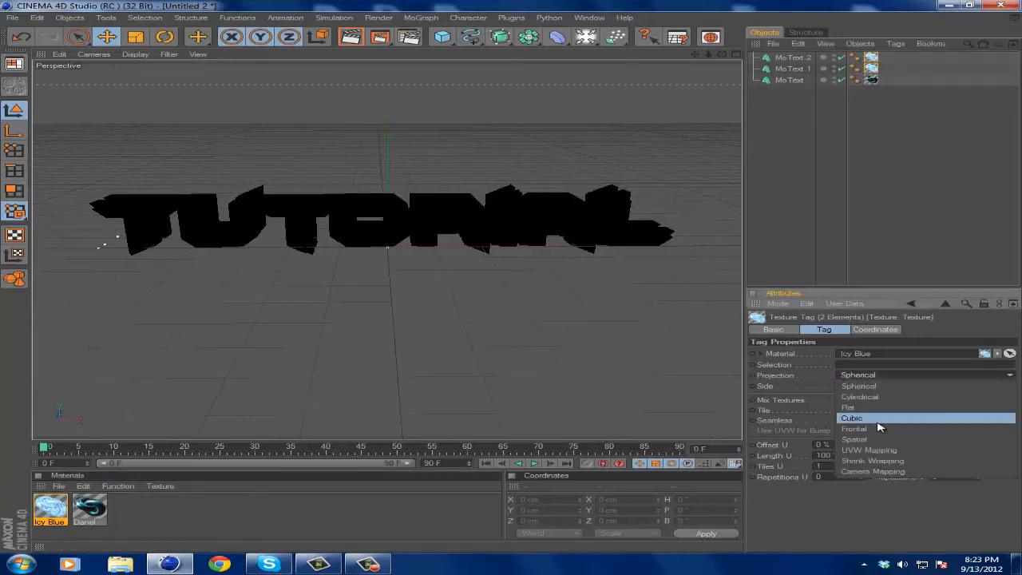
left_click(851, 419)
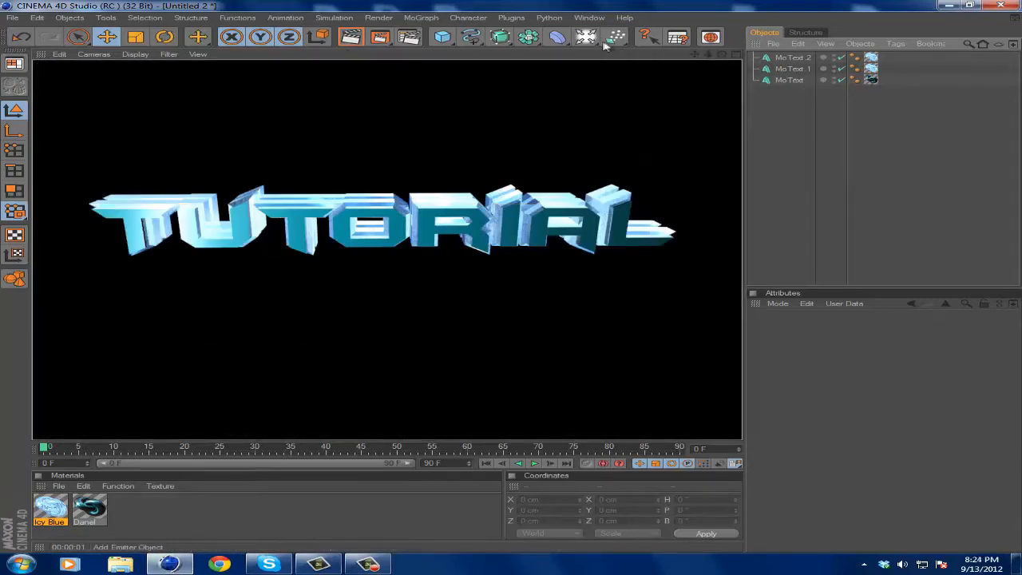
Add a light, place copies around the text and group the four under a Lights null
left_click(584, 37)
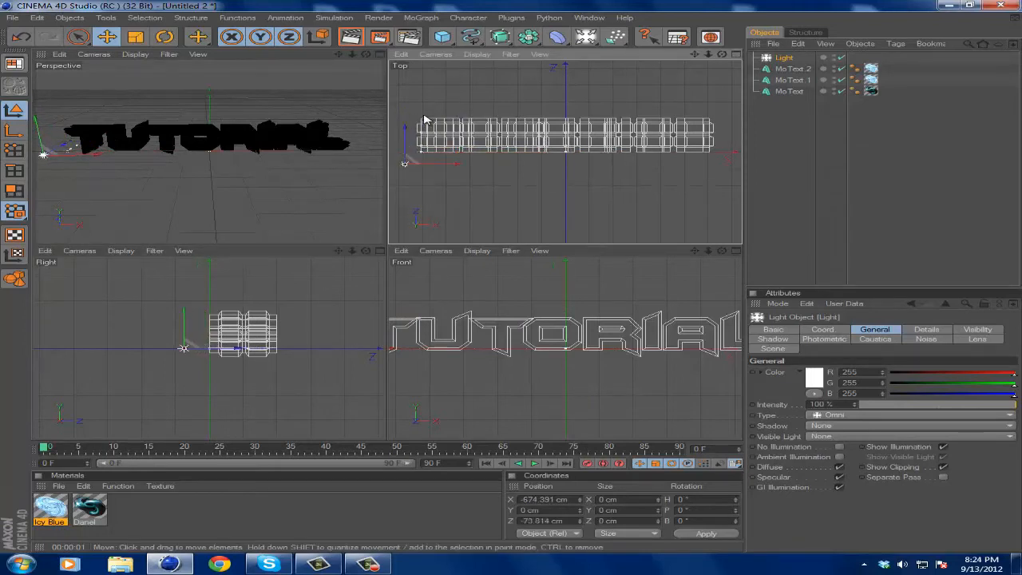
mouse_move(645, 88)
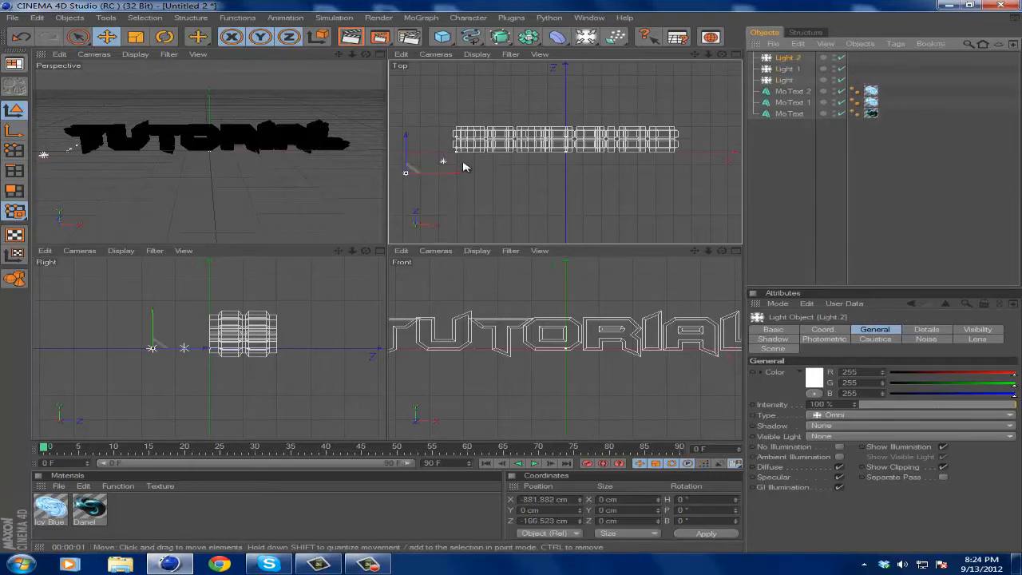
left_click_drag(444, 161, 725, 173)
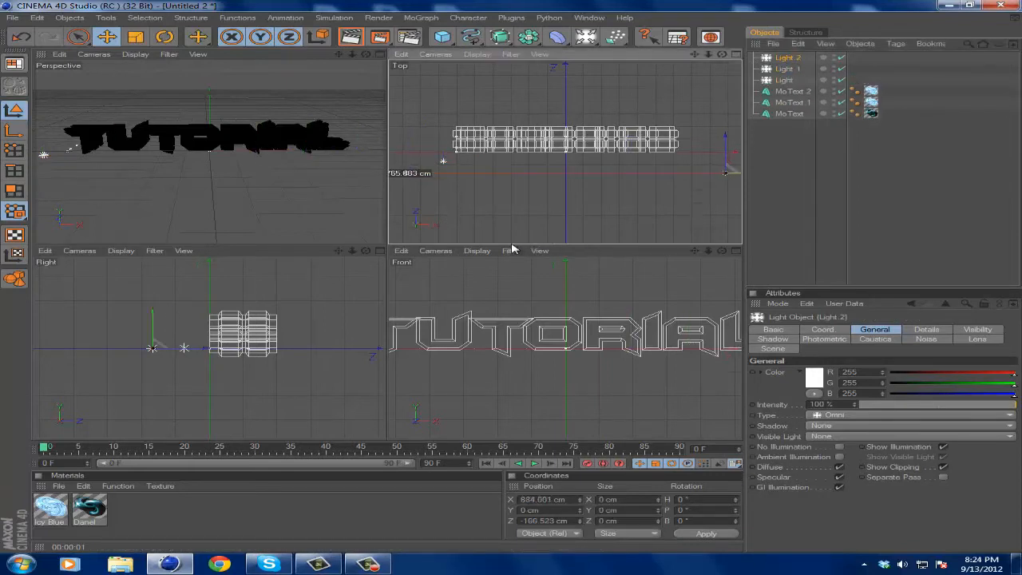
left_click(785, 80)
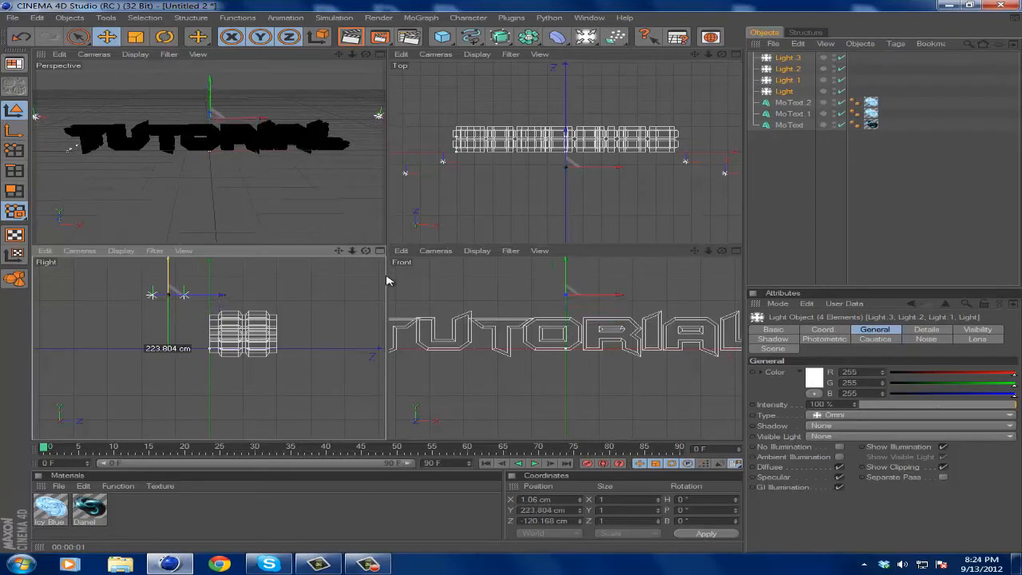
left_click(556, 37)
type("Lights")
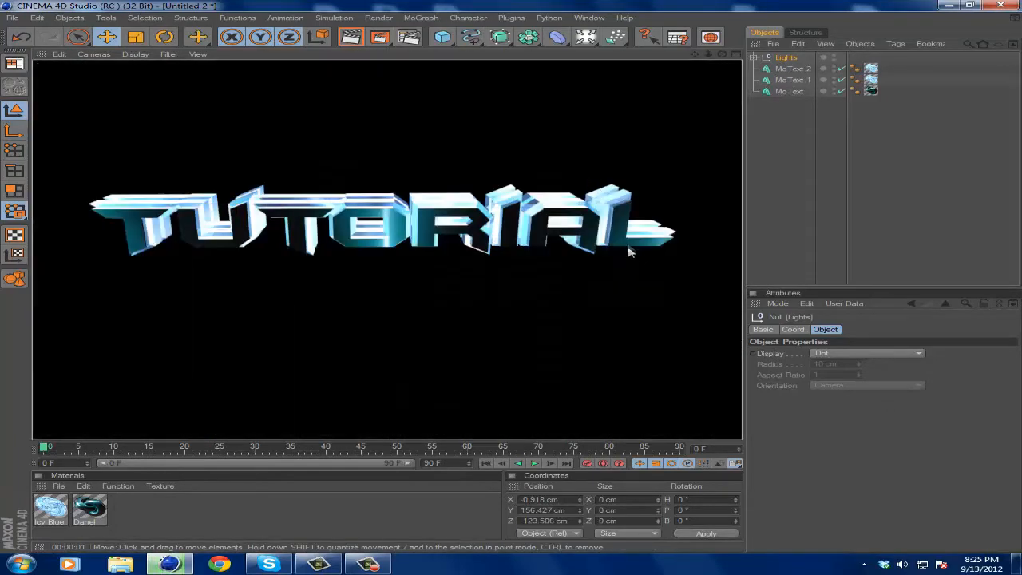
mouse_move(479, 249)
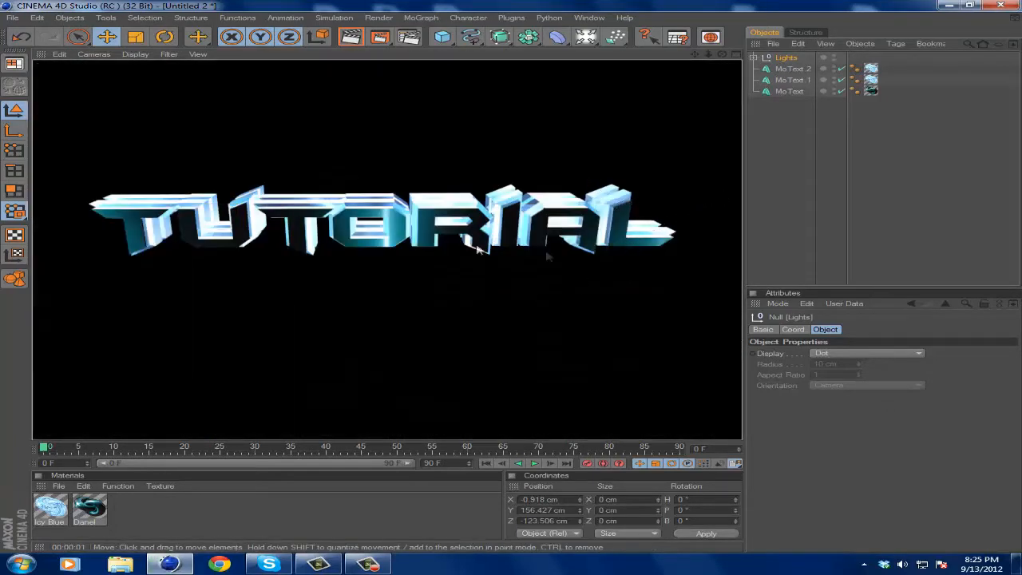
Add a floor plane beneath the text, 500 cm wide with a very large height
left_click(441, 37)
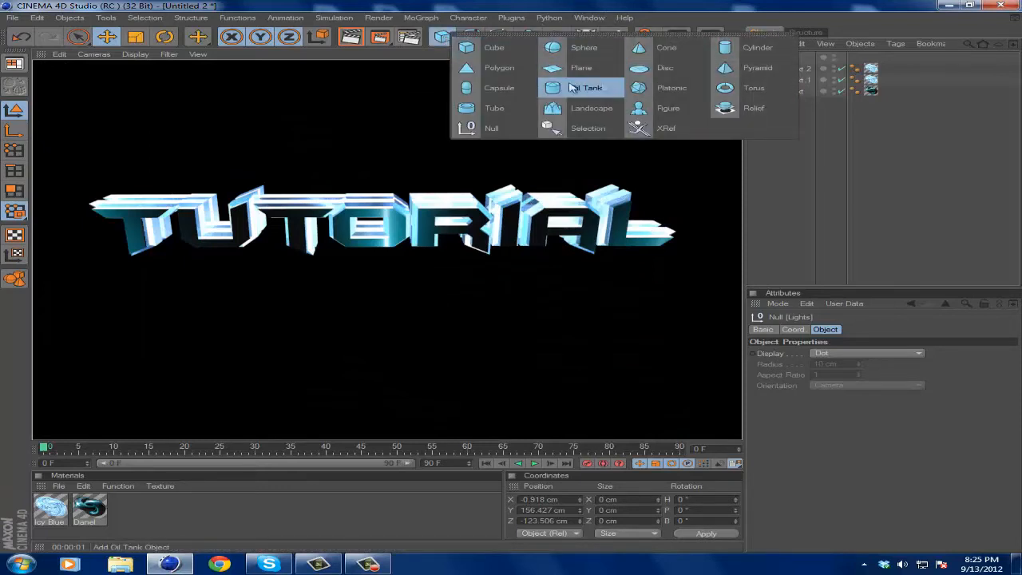
left_click(582, 67)
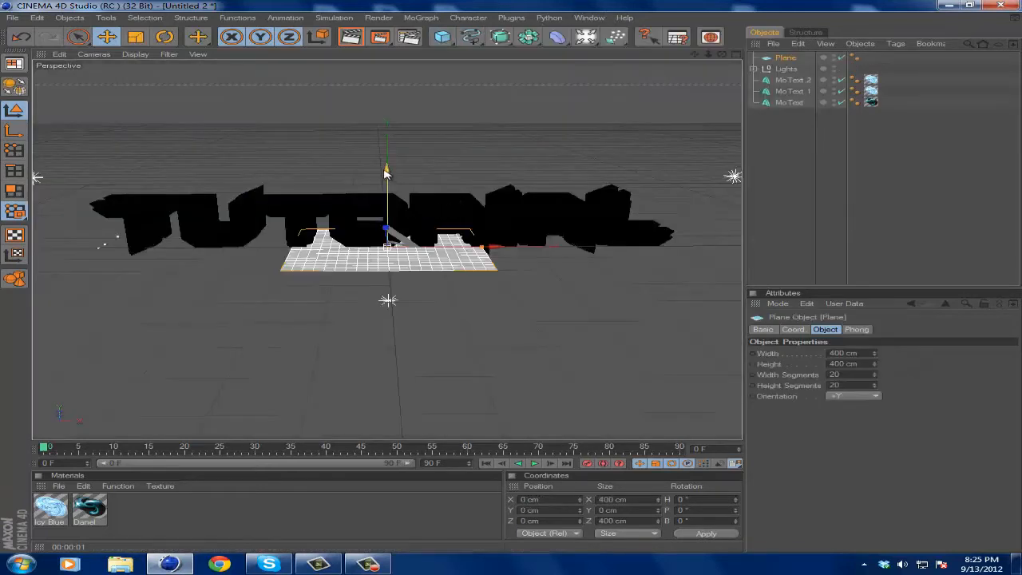
left_click_drag(387, 239, 387, 319)
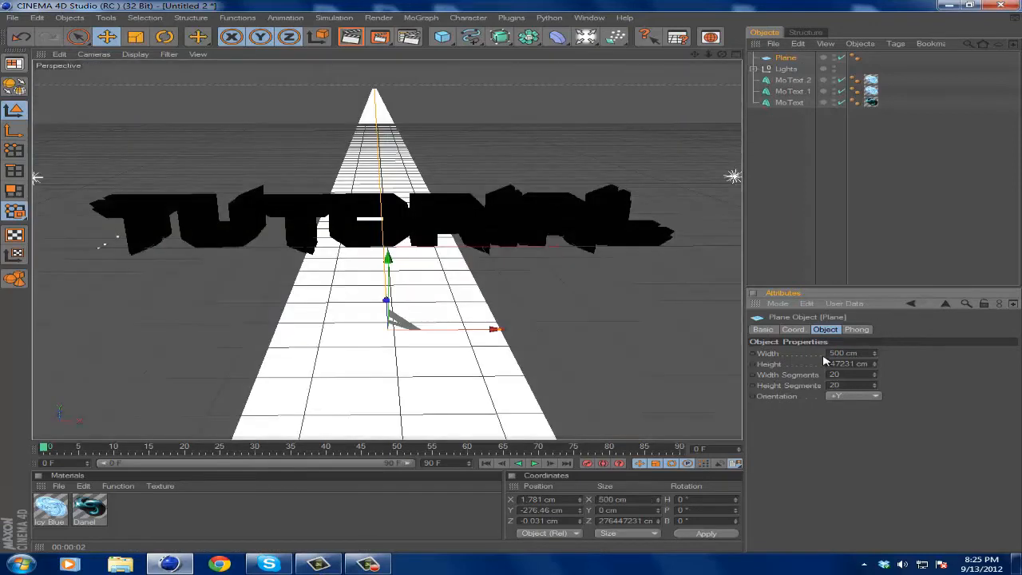
type("276500")
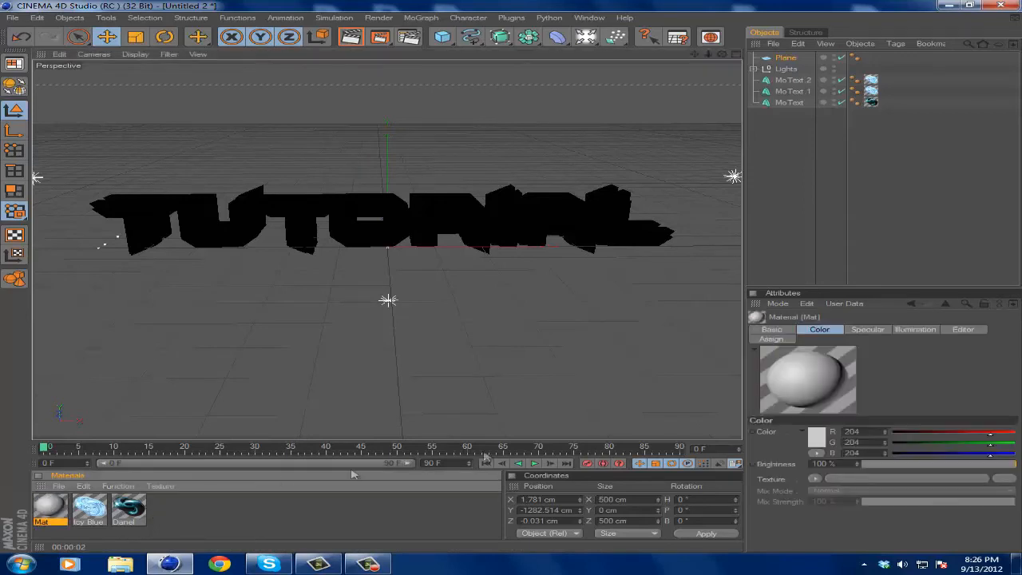
Load a 2D circular Gradient shader into Mat's colour channel with dark colours
double_click(49, 508)
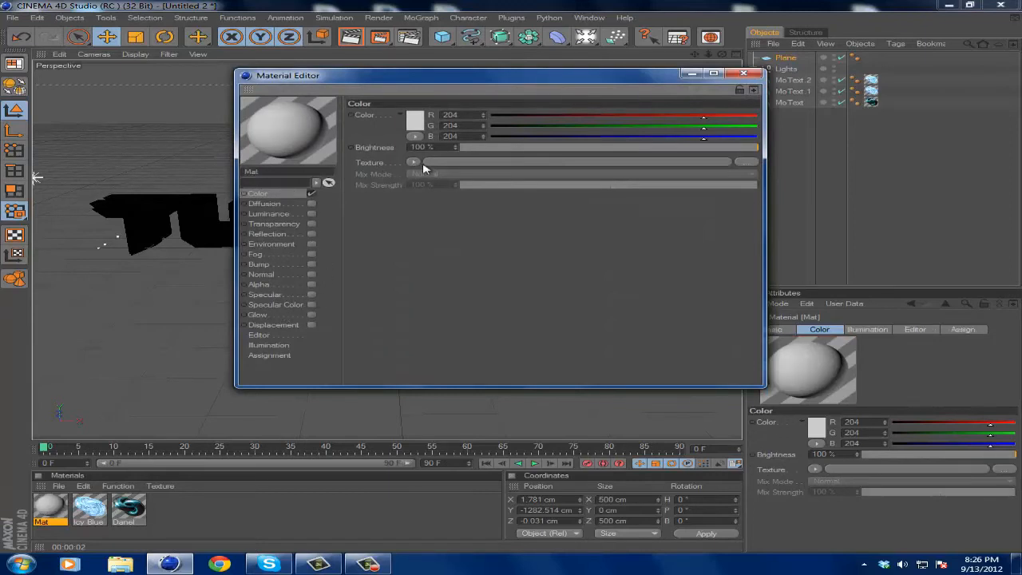
left_click(414, 163)
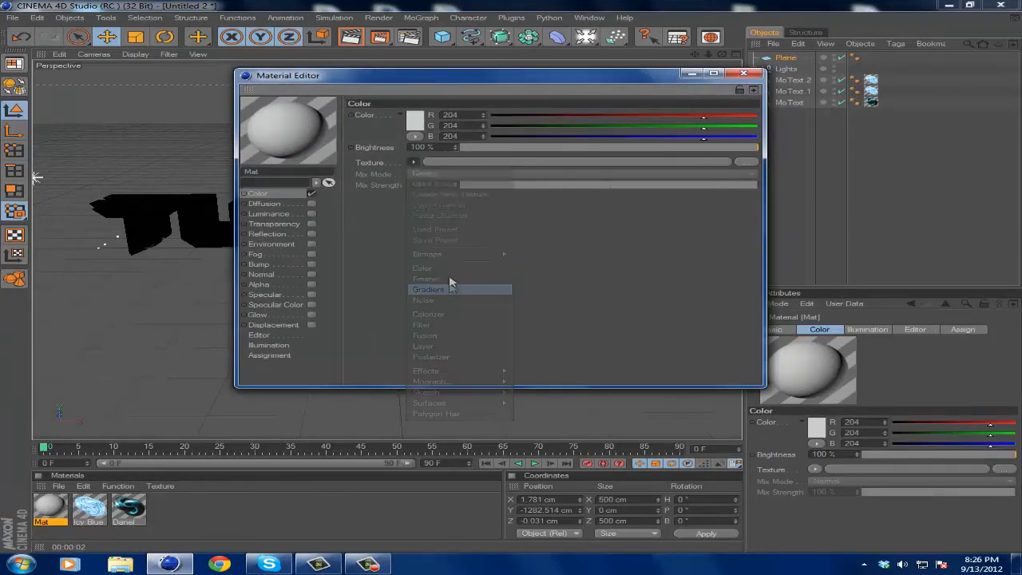
left_click(429, 289)
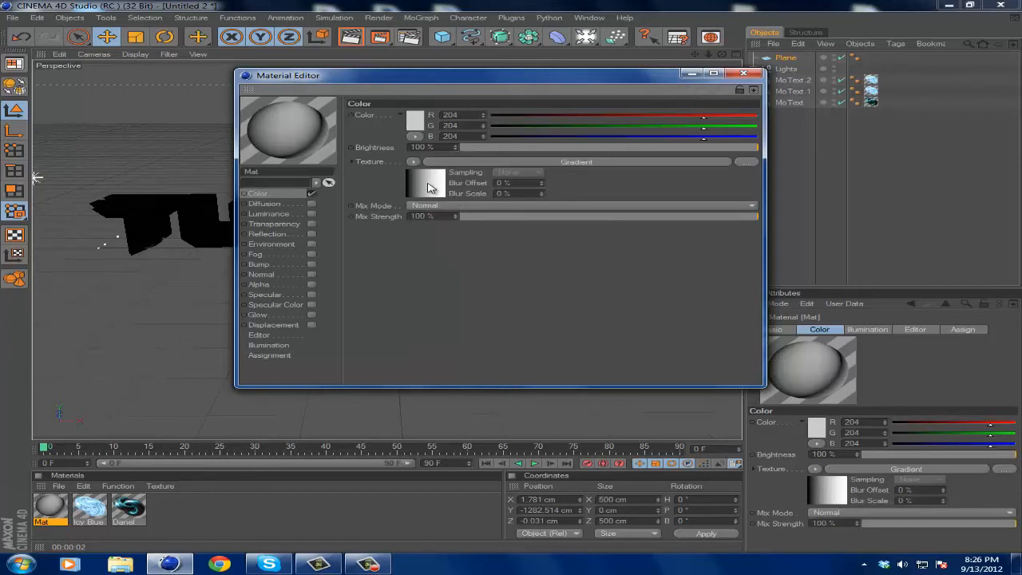
left_click(426, 180)
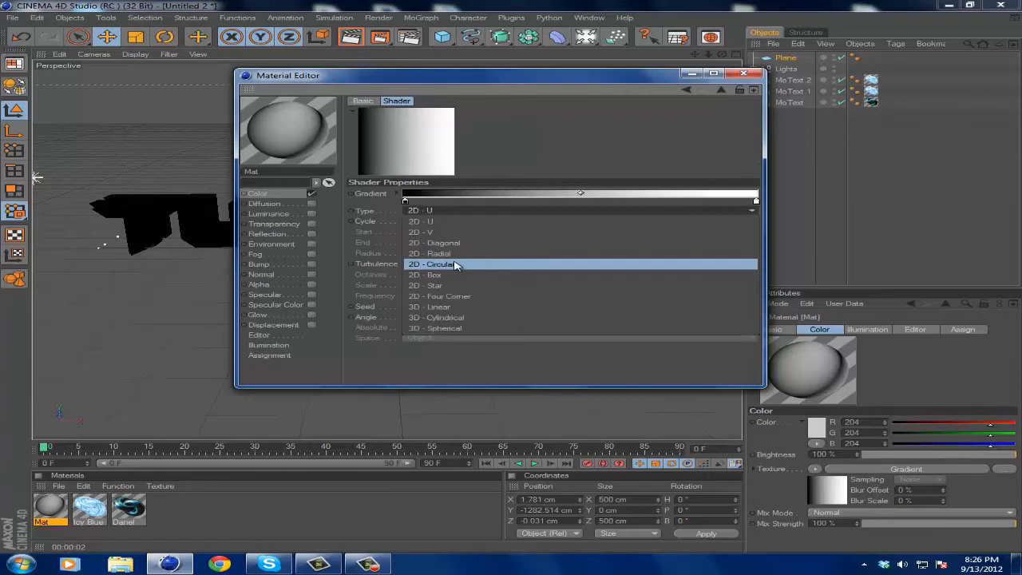
left_click(431, 263)
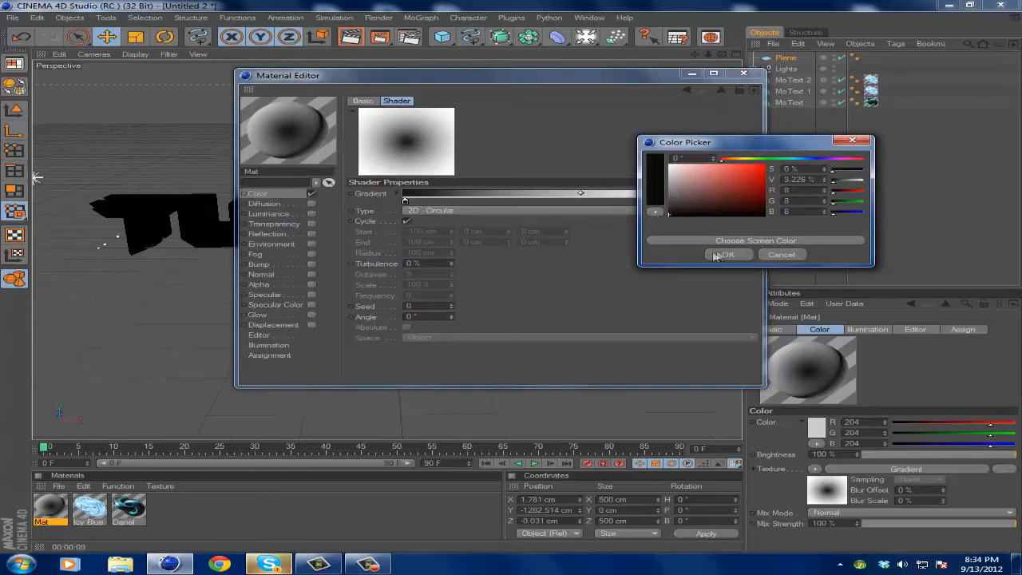
left_click(725, 254)
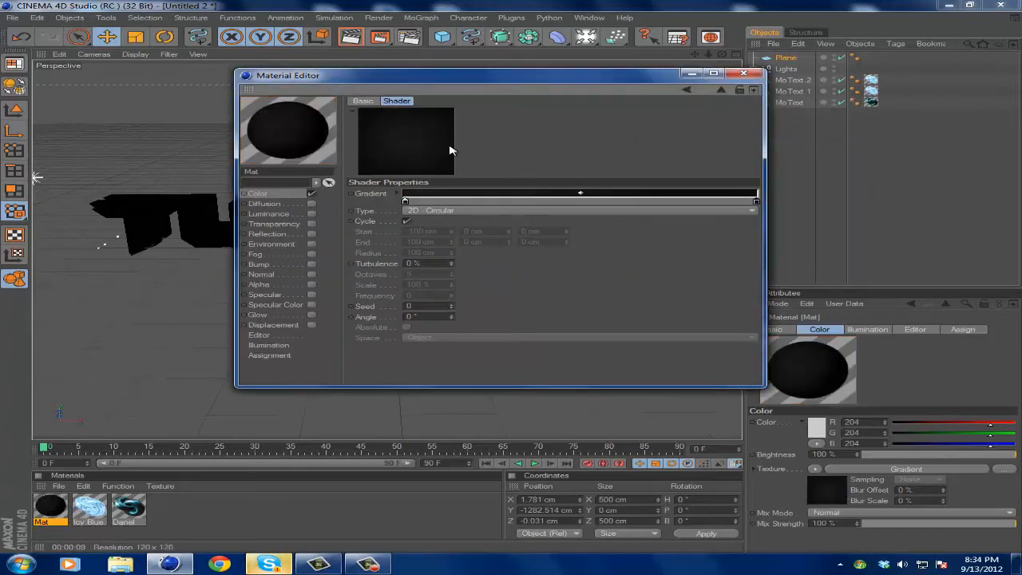
mouse_move(400, 202)
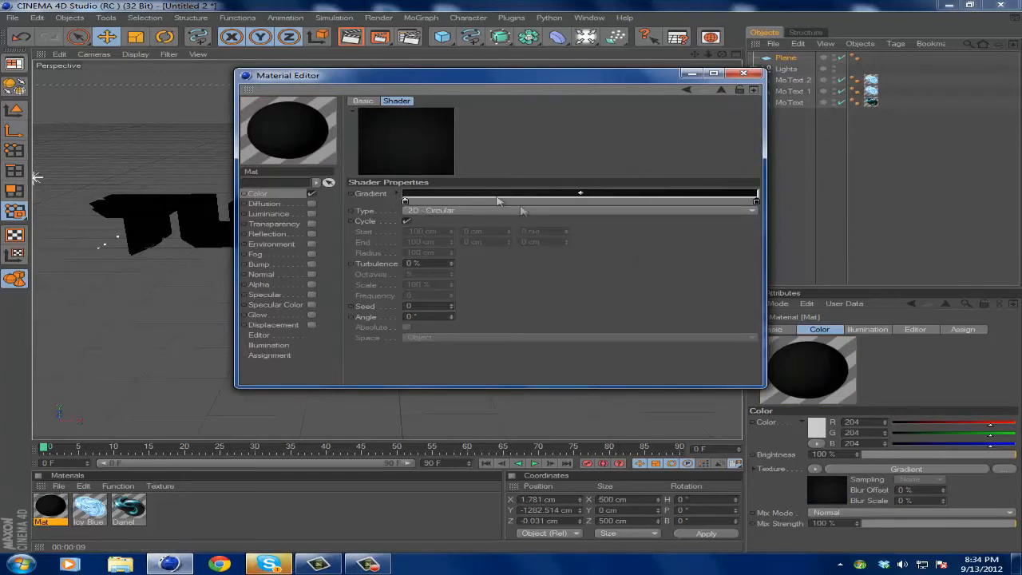
mouse_move(463, 247)
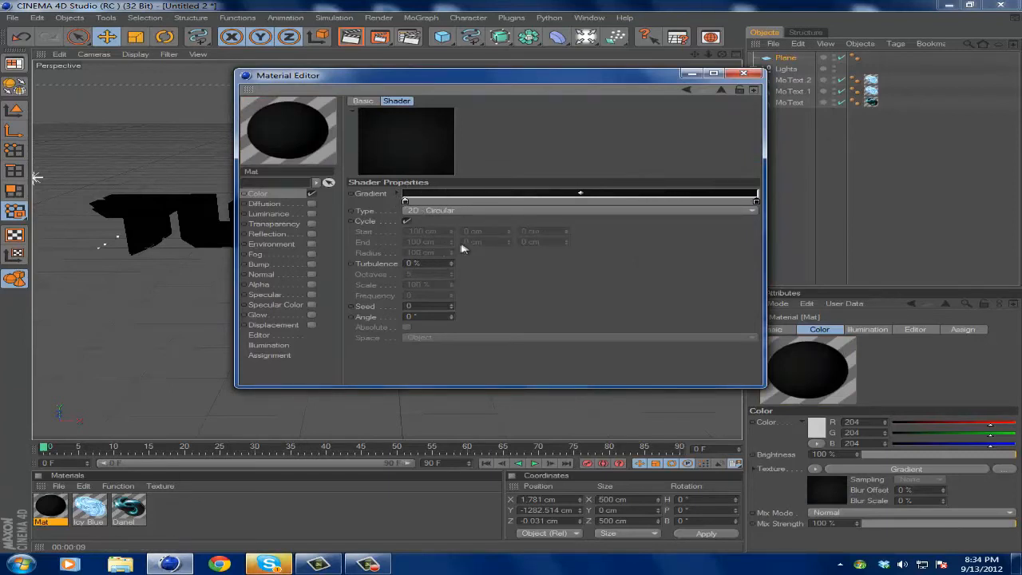
mouse_move(701, 97)
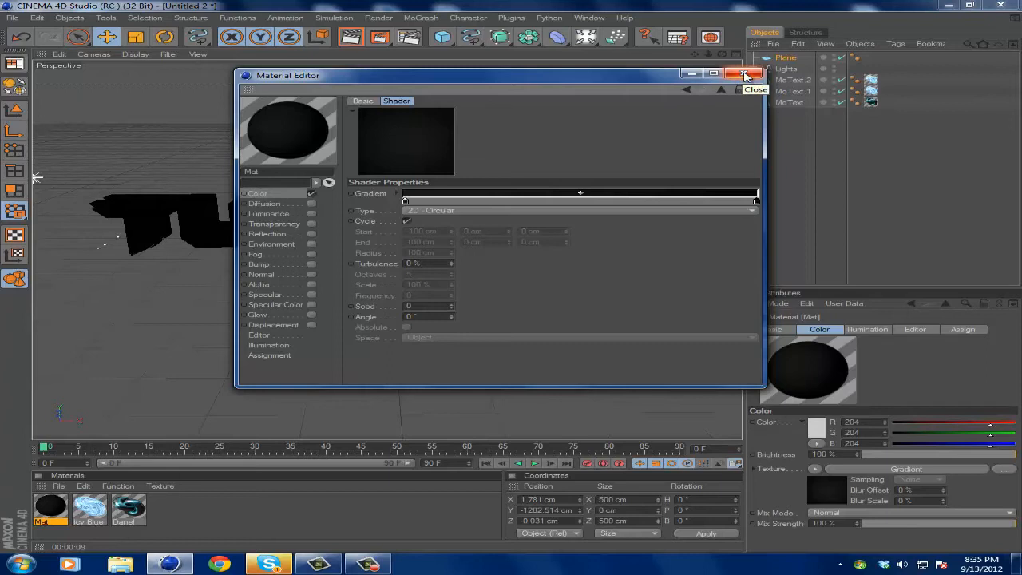
Put the gradient Mat on a Background object, adjust the plane's tags and render
left_click(733, 75)
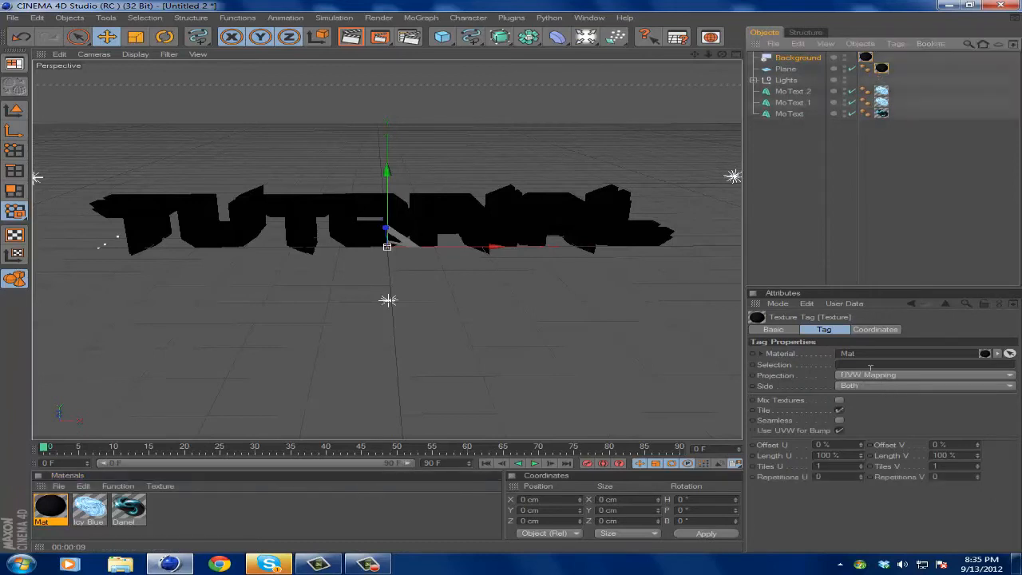
left_click(927, 374)
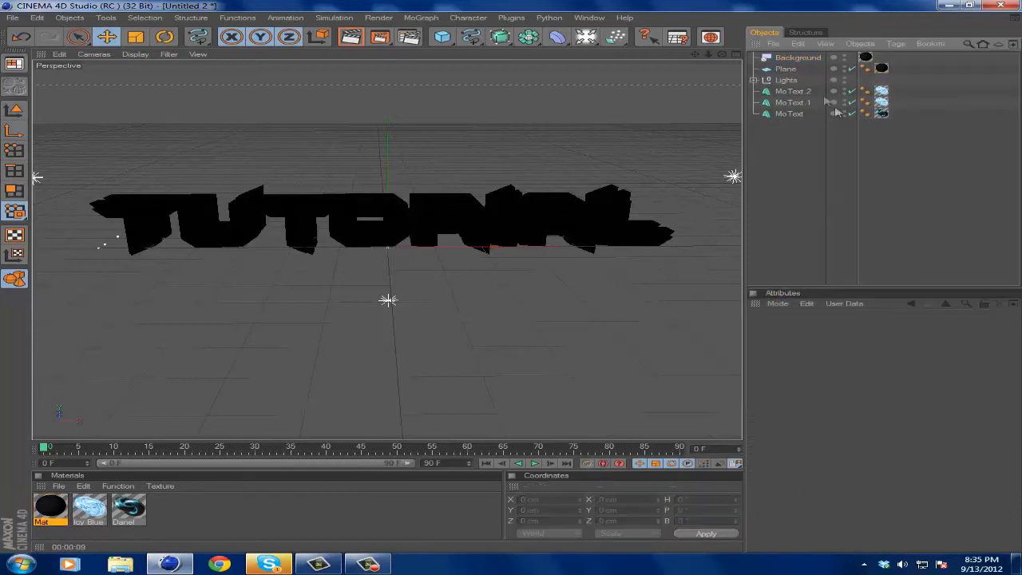
left_click(785, 68)
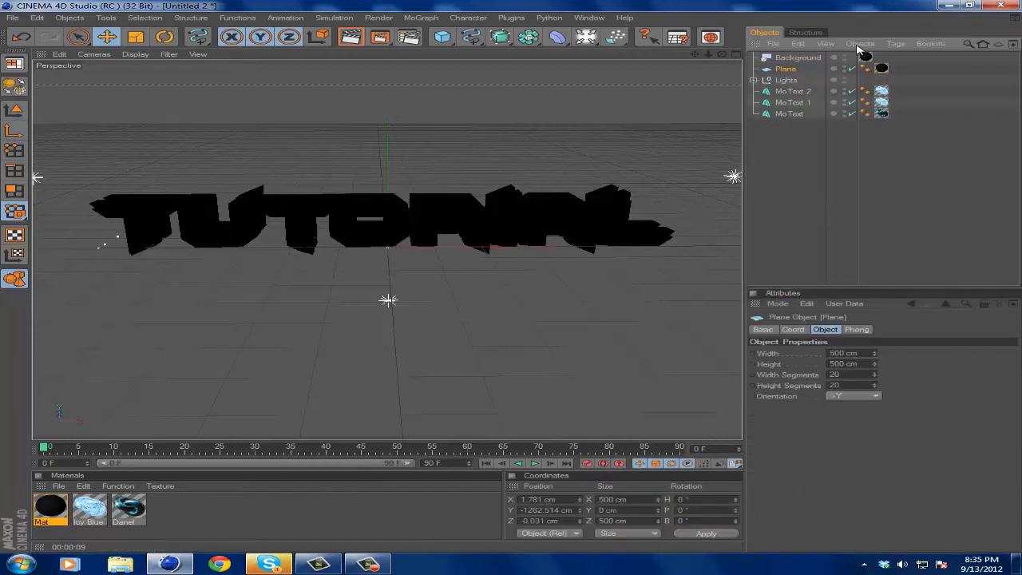
left_click(896, 43)
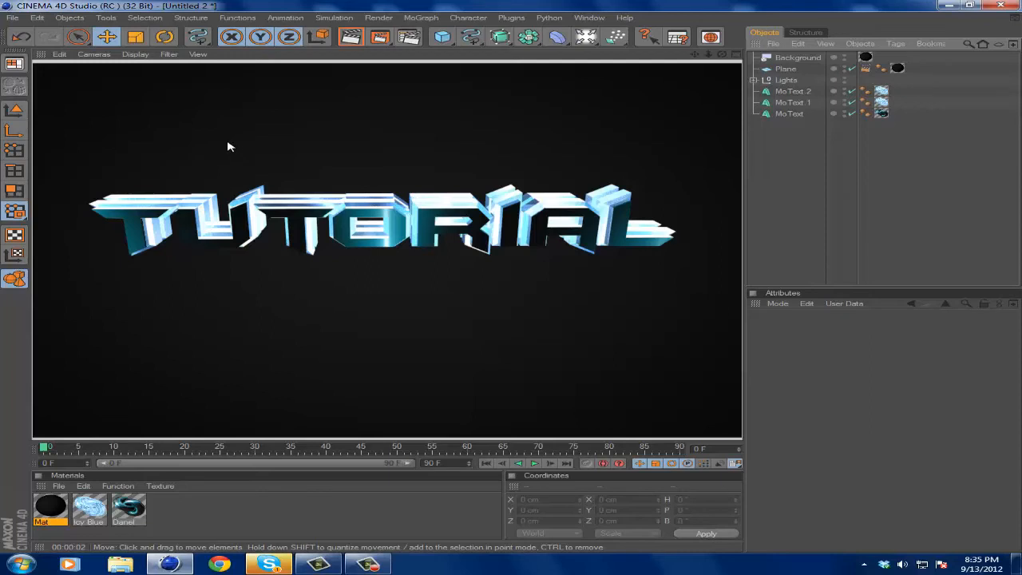
mouse_move(258, 157)
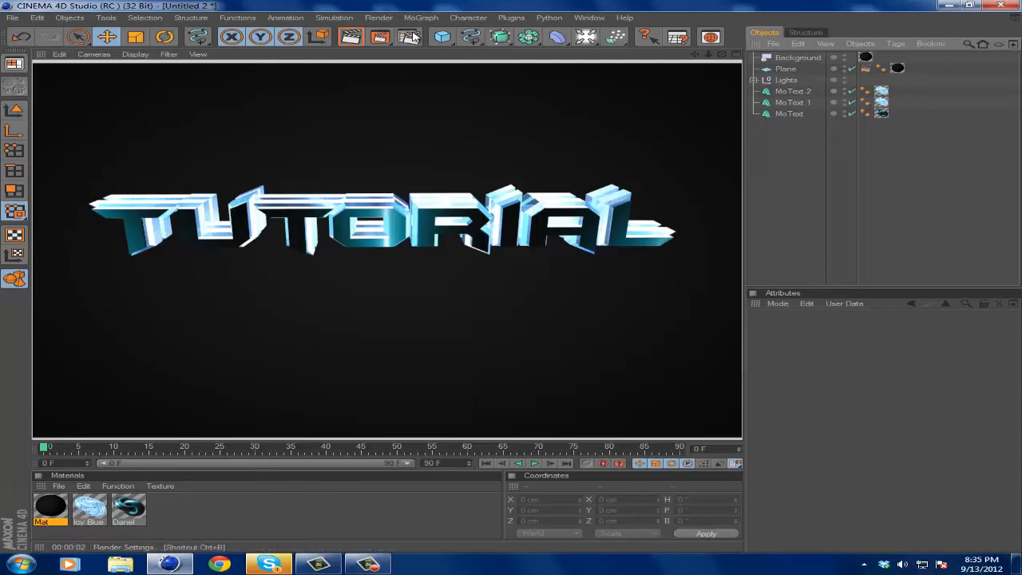
Review the Output page of Render Settings showing 1280 × 720 resolution
left_click(409, 37)
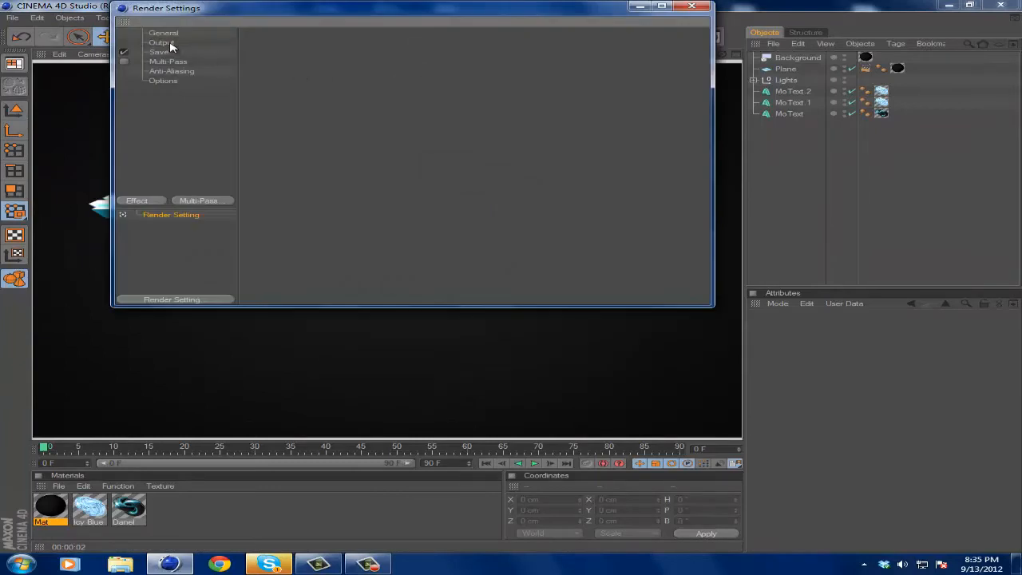
left_click(161, 42)
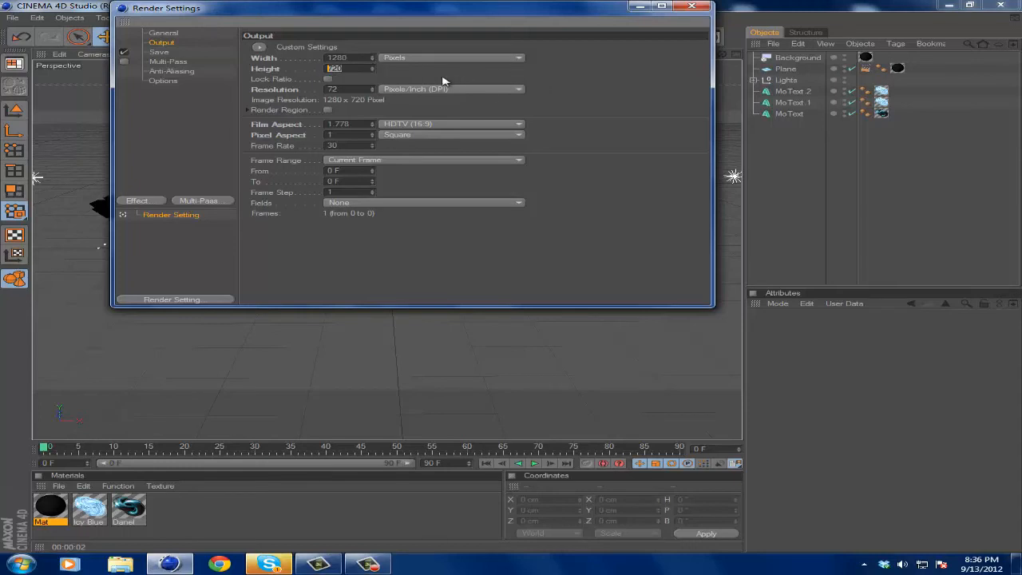
mouse_move(549, 77)
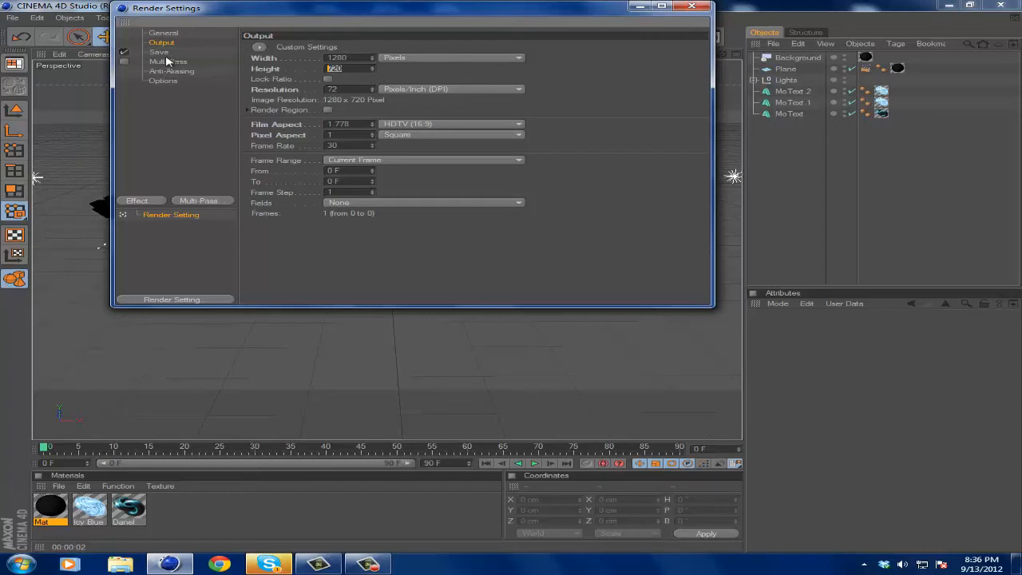
Browse the Multi-Pass page and its list of available passes
left_click(168, 60)
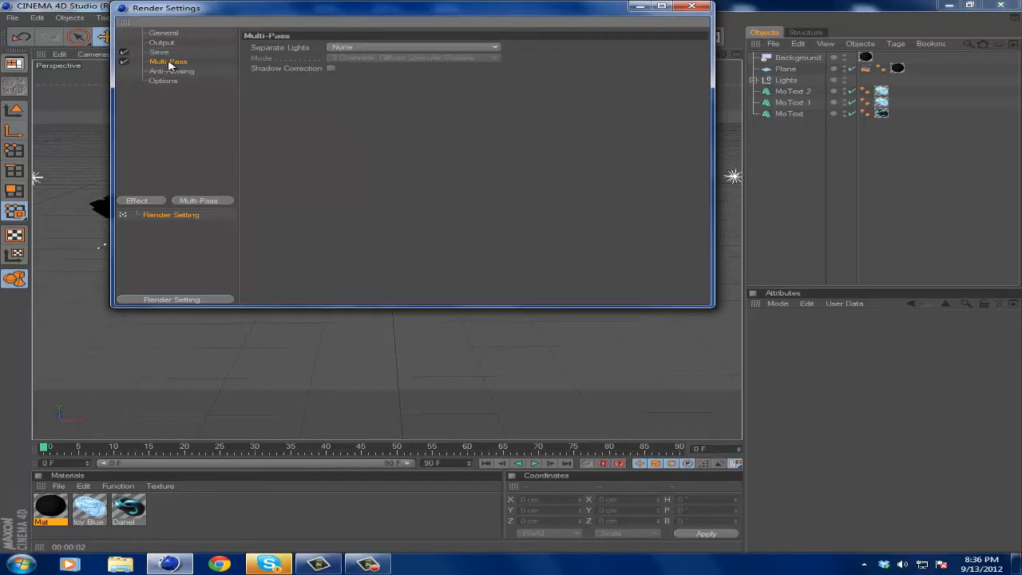
left_click(144, 61)
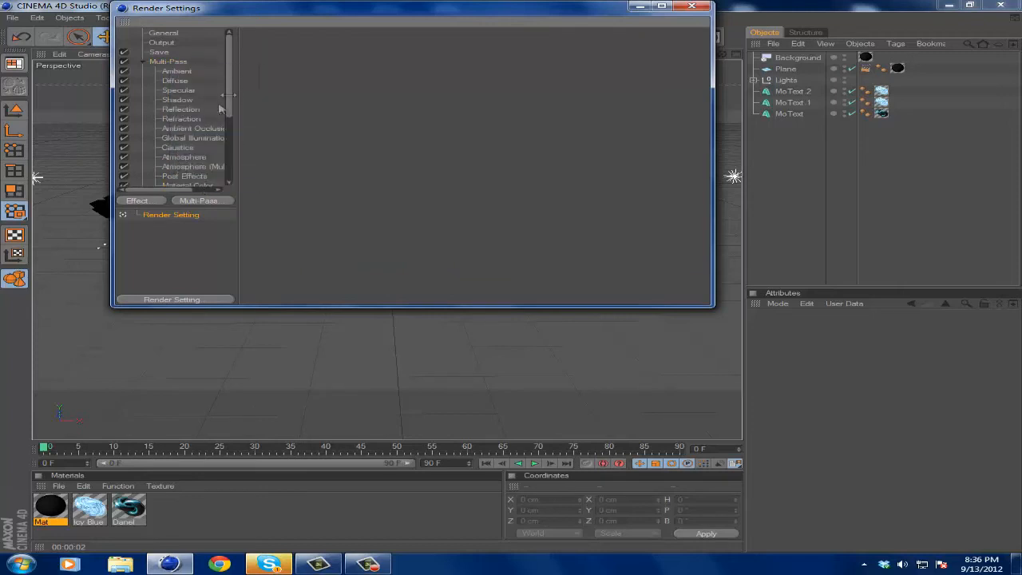
scroll("down", 3)
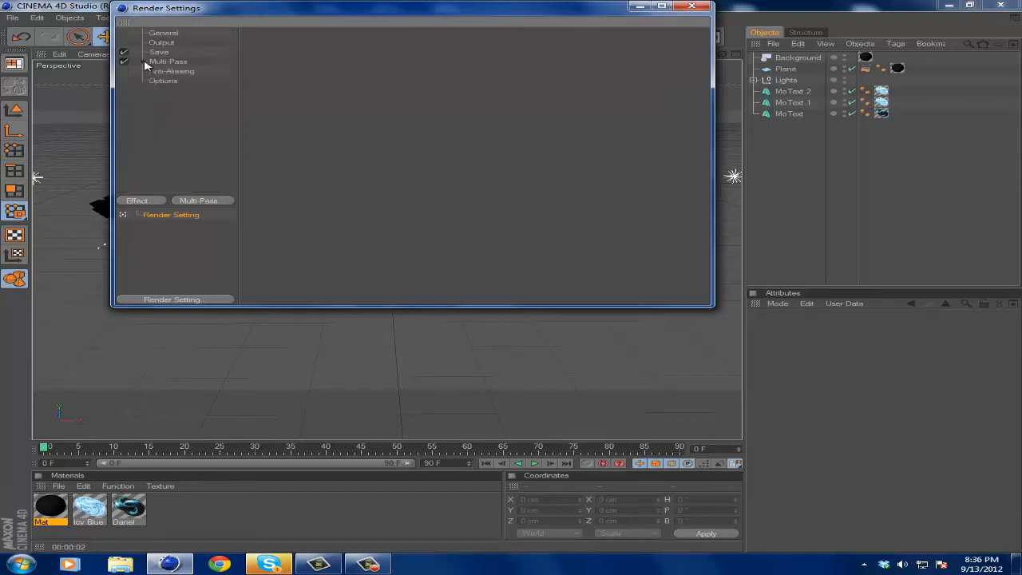
Set Anti-Aliasing quality to Best
left_click(173, 70)
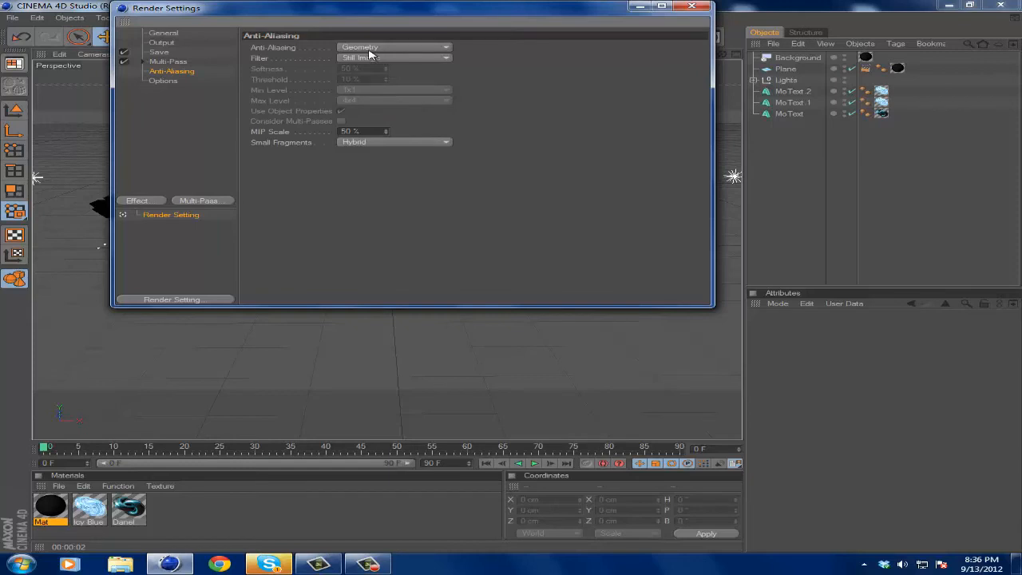
left_click(394, 46)
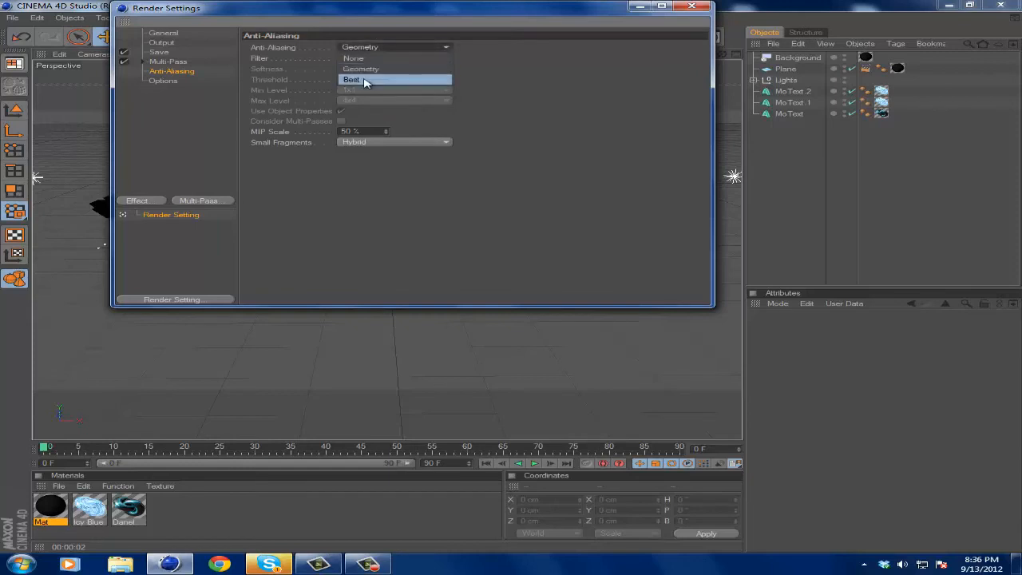
left_click(352, 80)
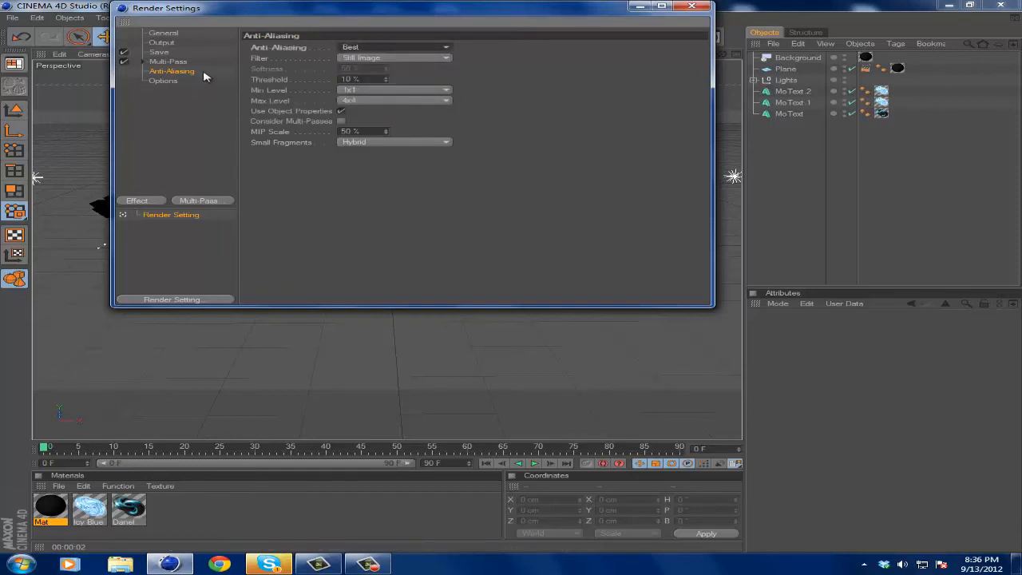
Add Ambient Occlusion and Global Illumination render effects
left_click(137, 202)
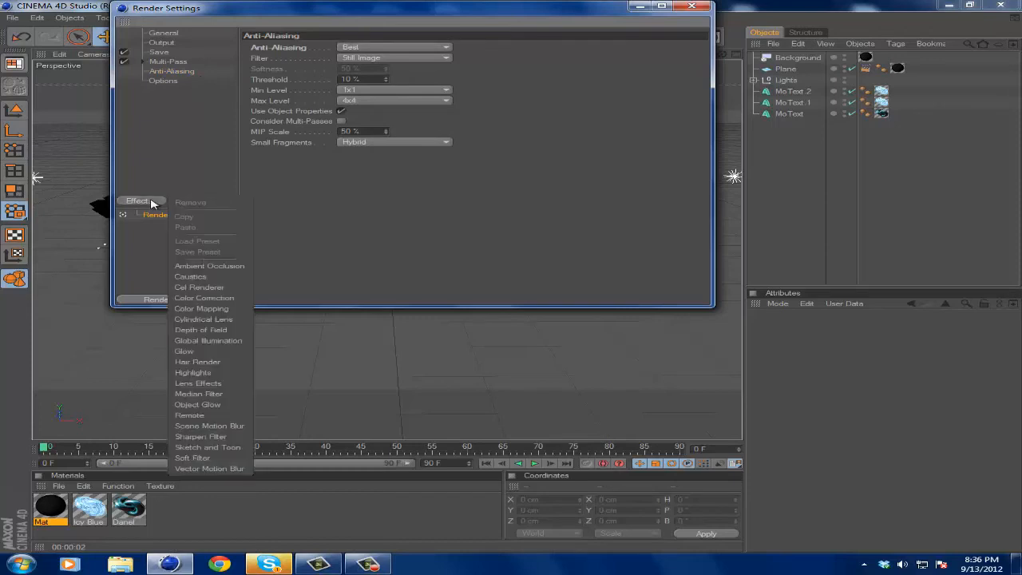
left_click(209, 265)
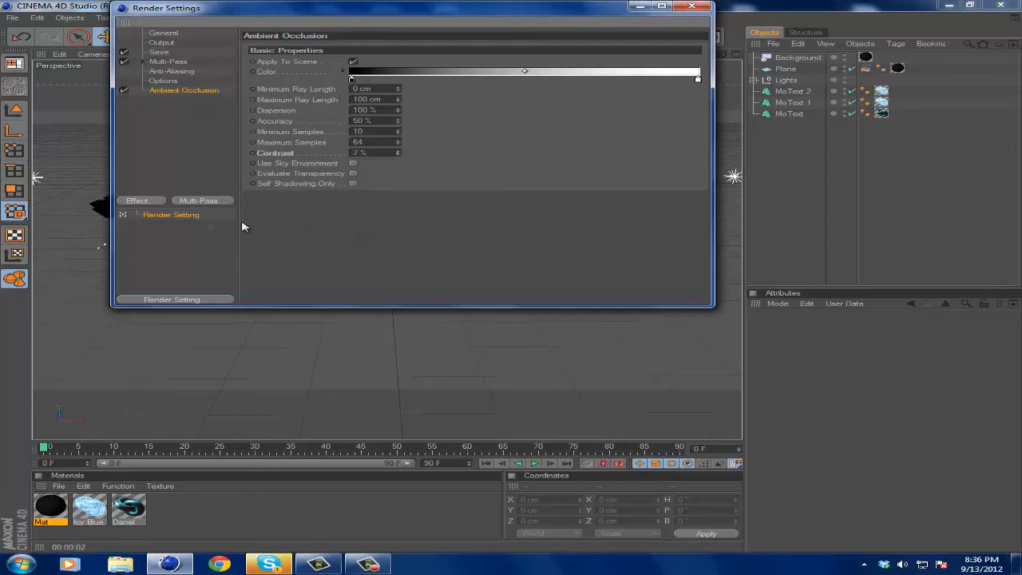
left_click(137, 202)
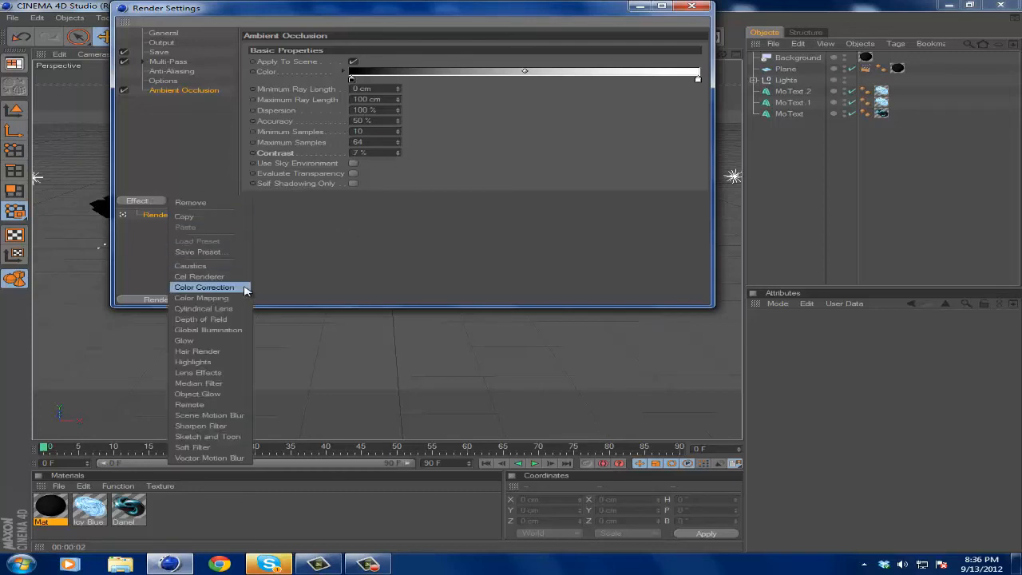
left_click(208, 329)
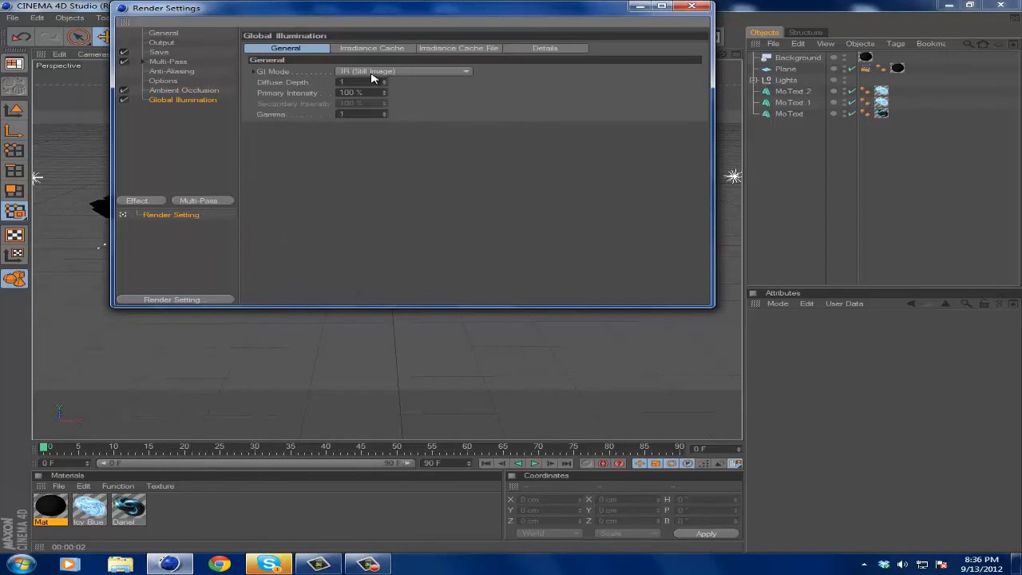
Set GI Mode to IR + QMC (Still Image) and return to Render Settings after a test render
left_click(402, 71)
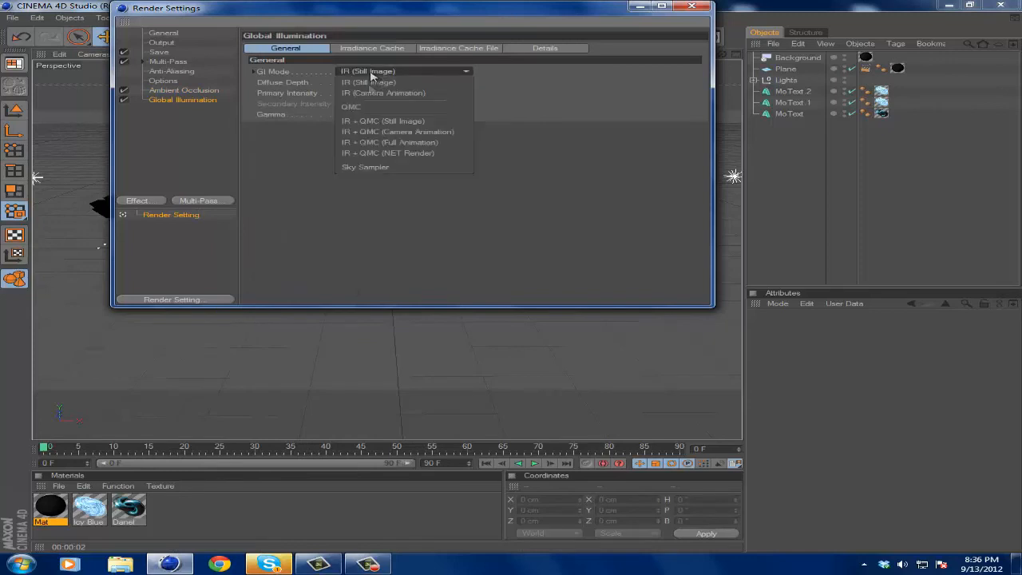
mouse_move(382, 122)
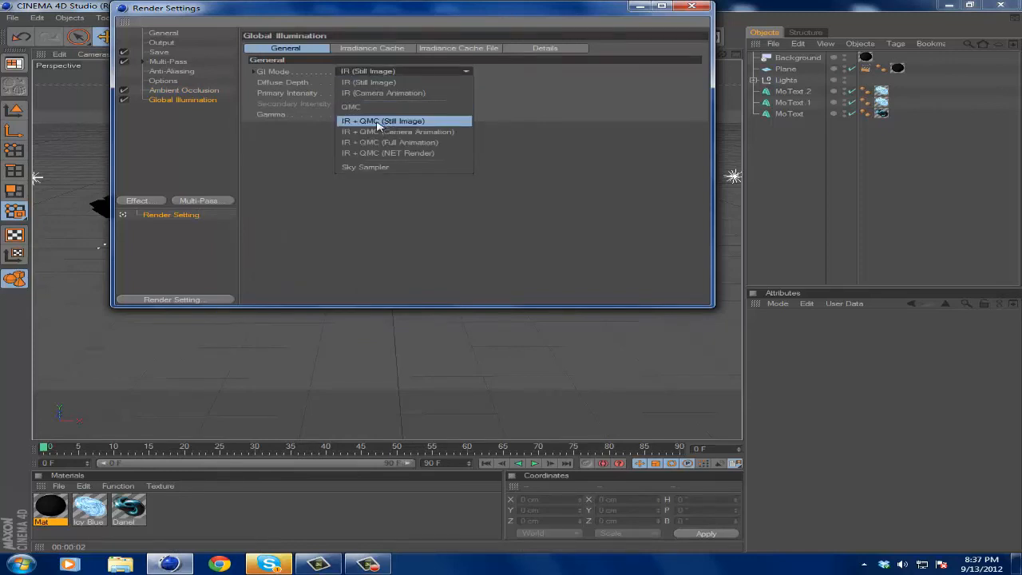
left_click(384, 121)
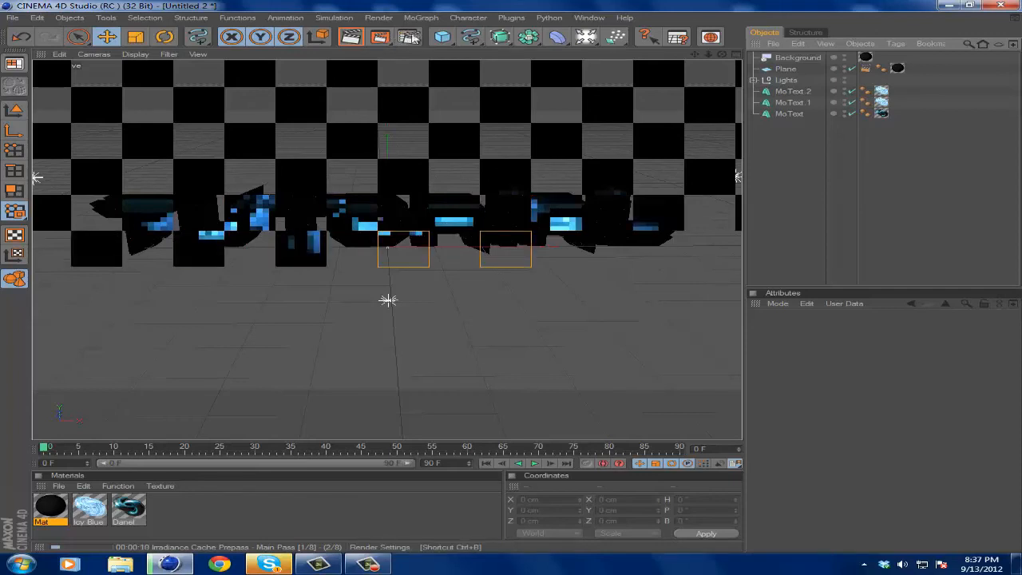
left_click(409, 37)
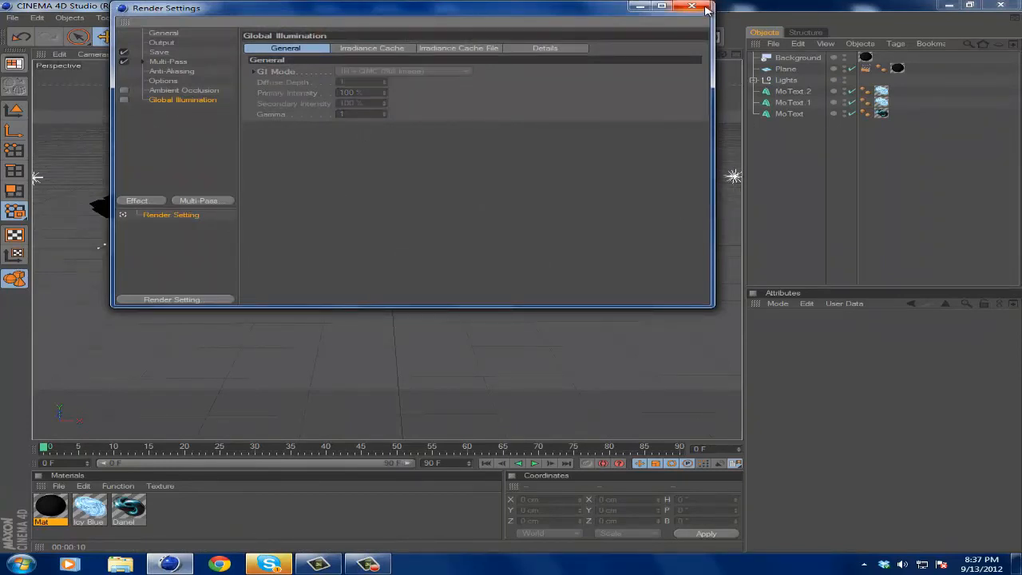
Draw a wavy freehand spline across the front of the text in the Top view
left_click(692, 6)
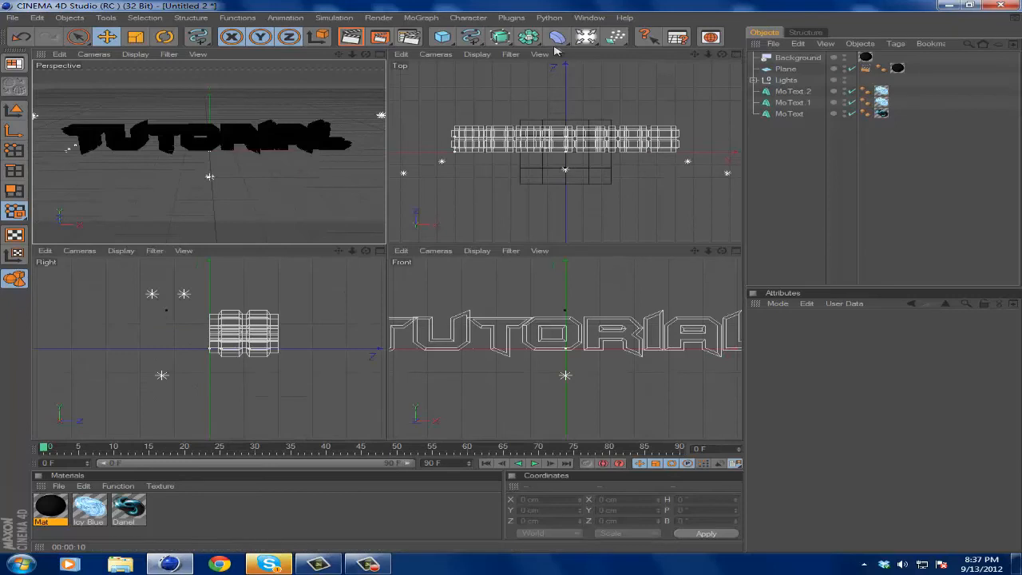
left_click(471, 37)
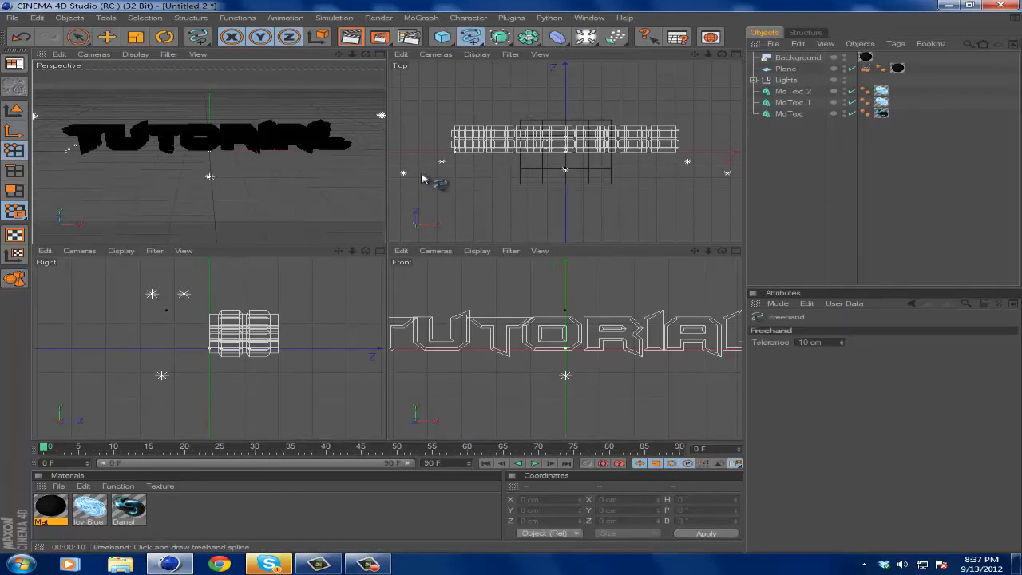
left_click_drag(412, 163, 487, 163)
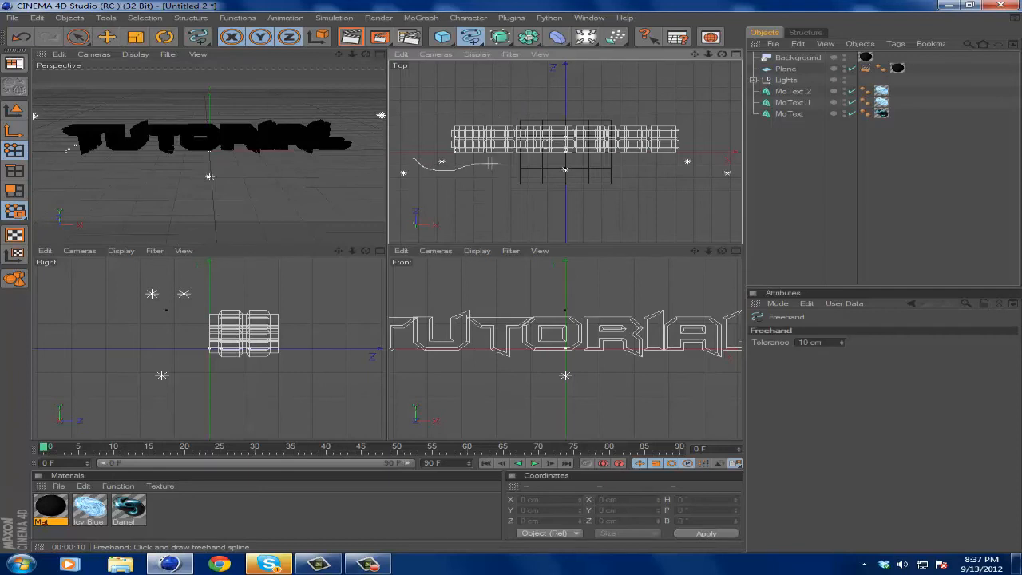
left_click_drag(492, 163, 703, 163)
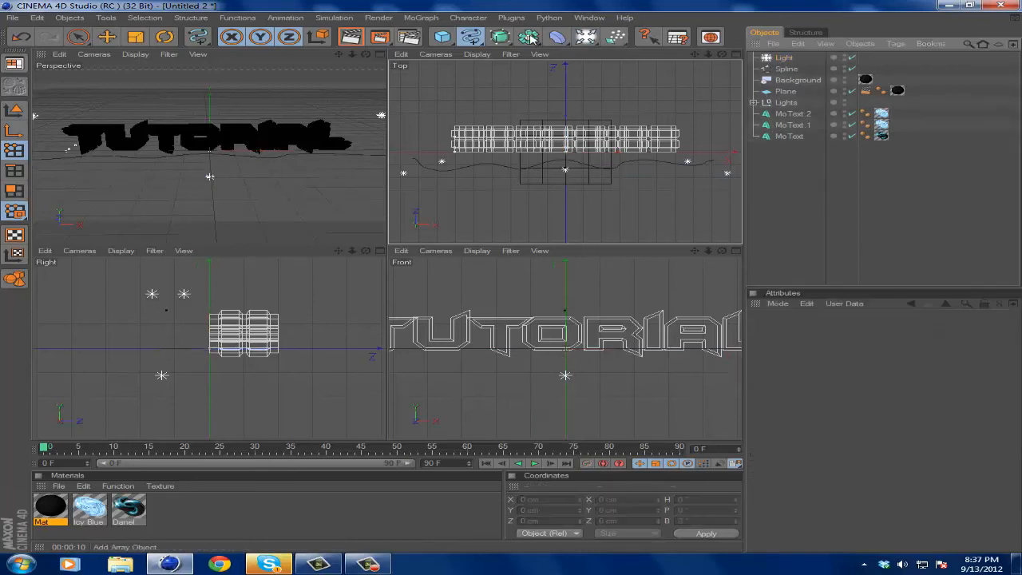
Add a MoGraph Cloner and parent the Light under it
left_click(421, 16)
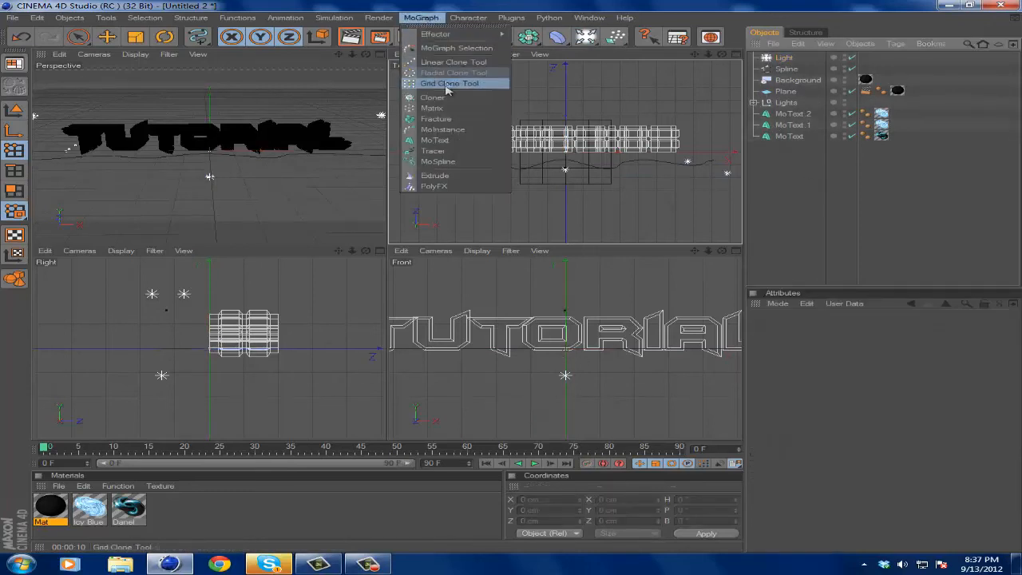
left_click(433, 98)
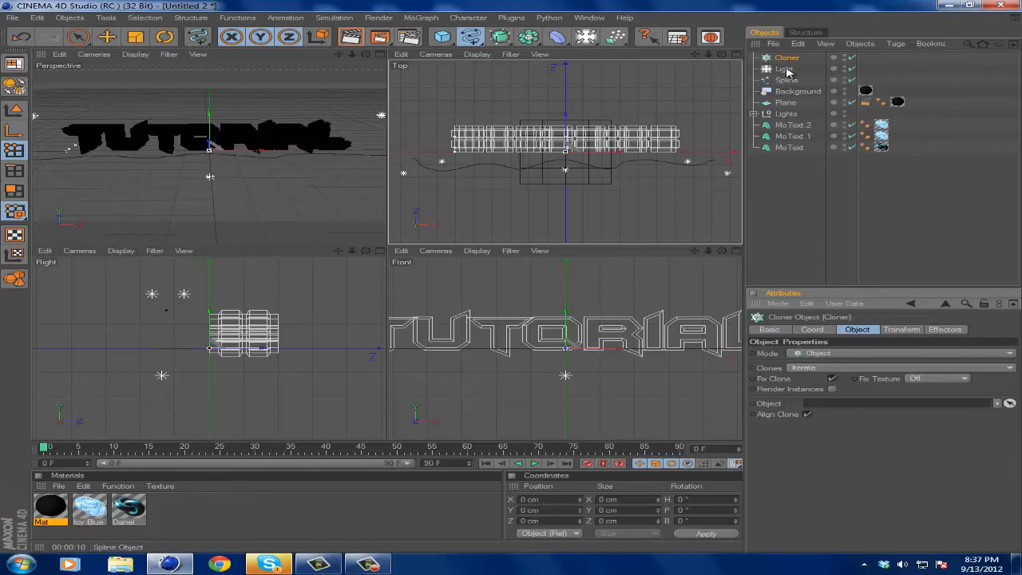
left_click(786, 67)
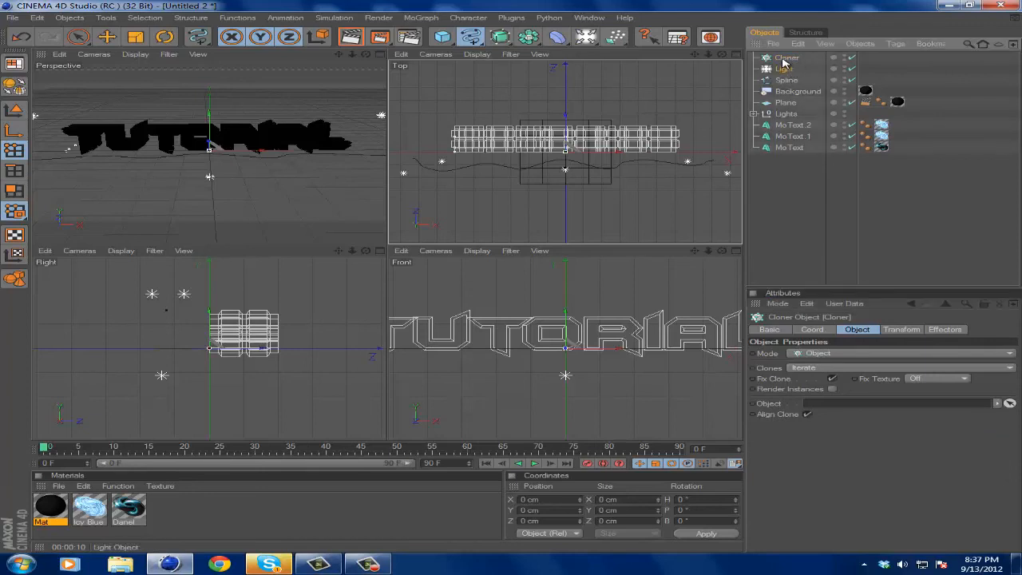
left_click(792, 69)
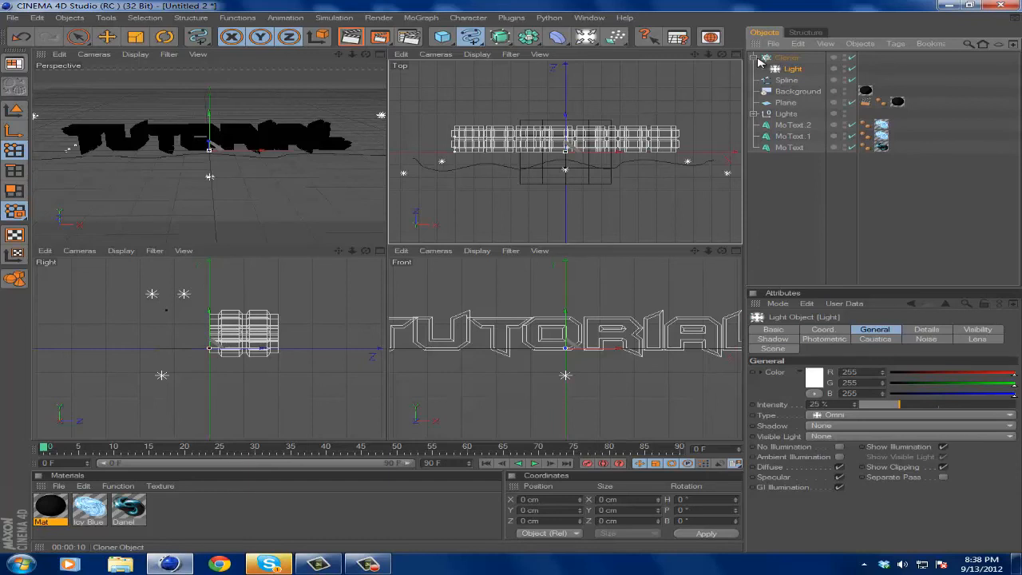
Set the Cloner to distribute along the spline, then select the Spline object
left_click(787, 58)
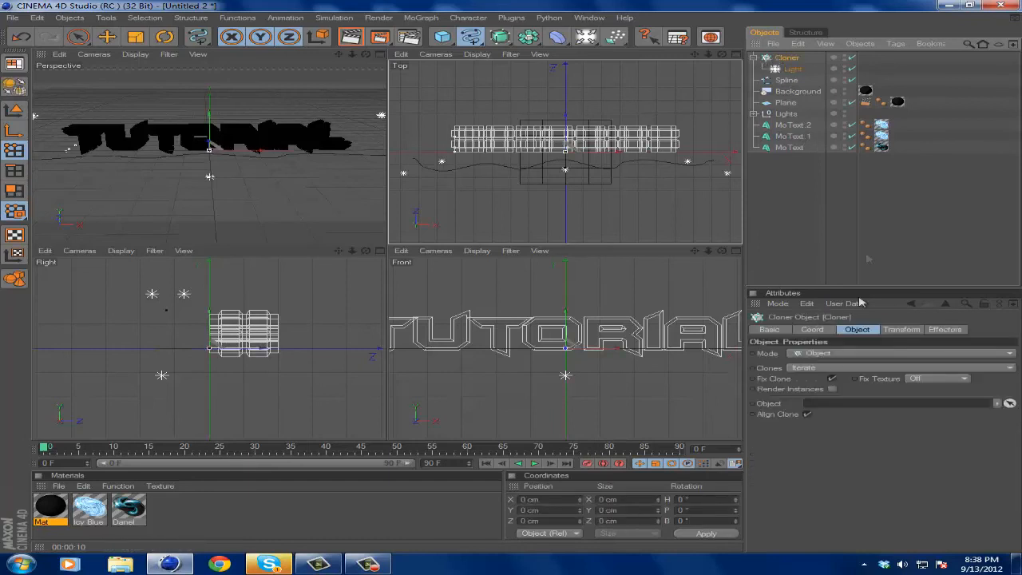
left_click(785, 80)
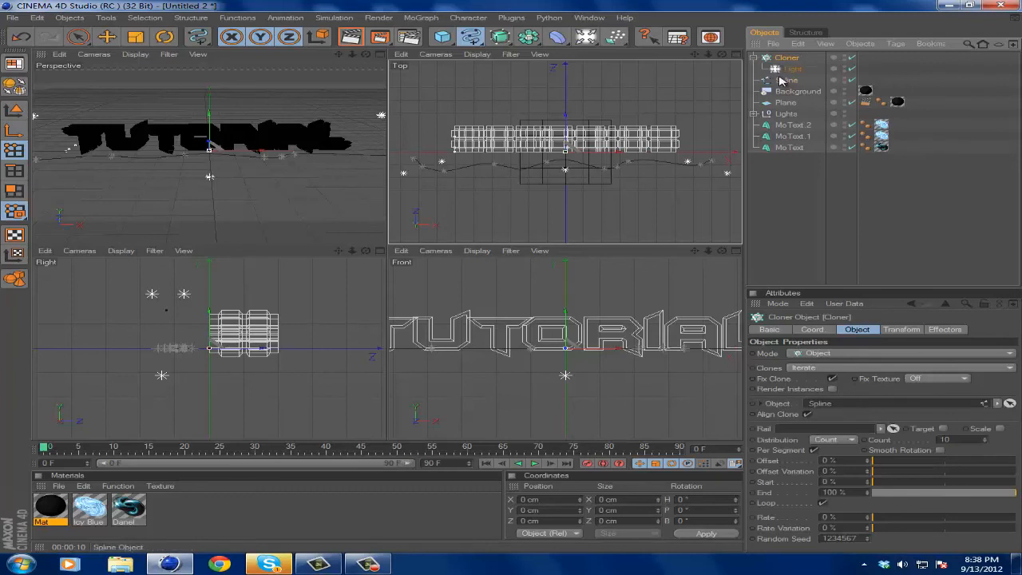
mouse_move(817, 457)
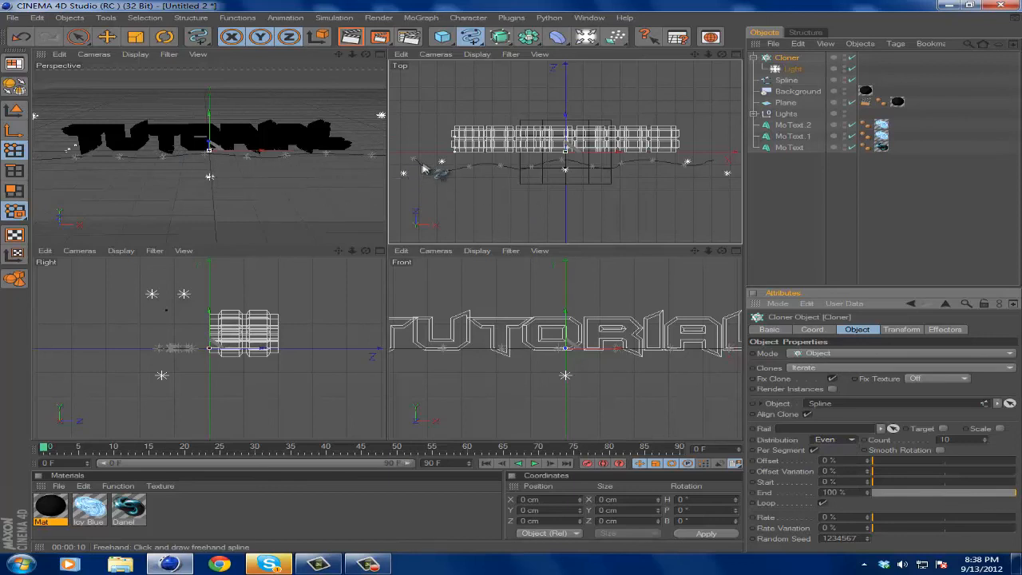
left_click(786, 80)
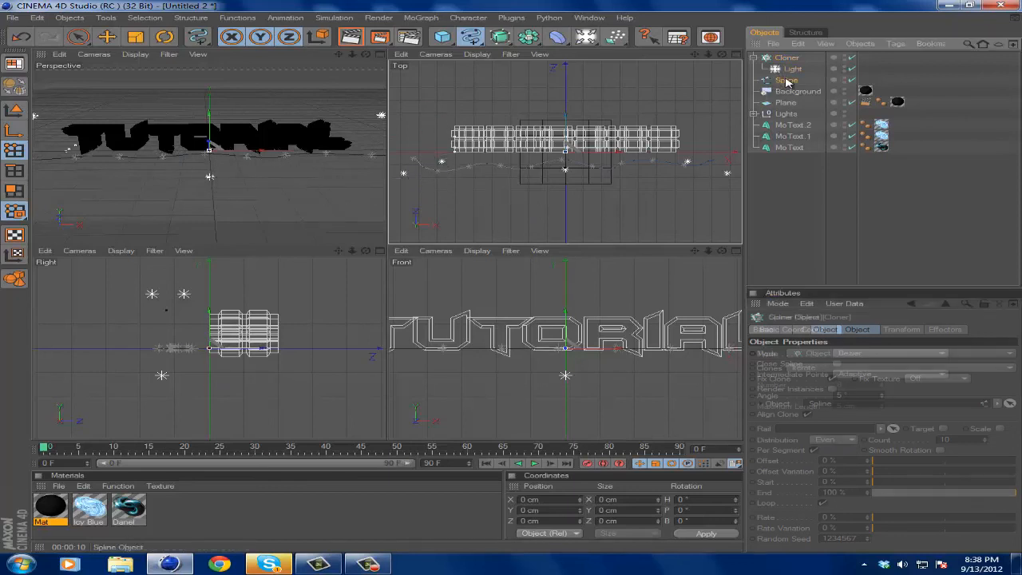
left_click(786, 79)
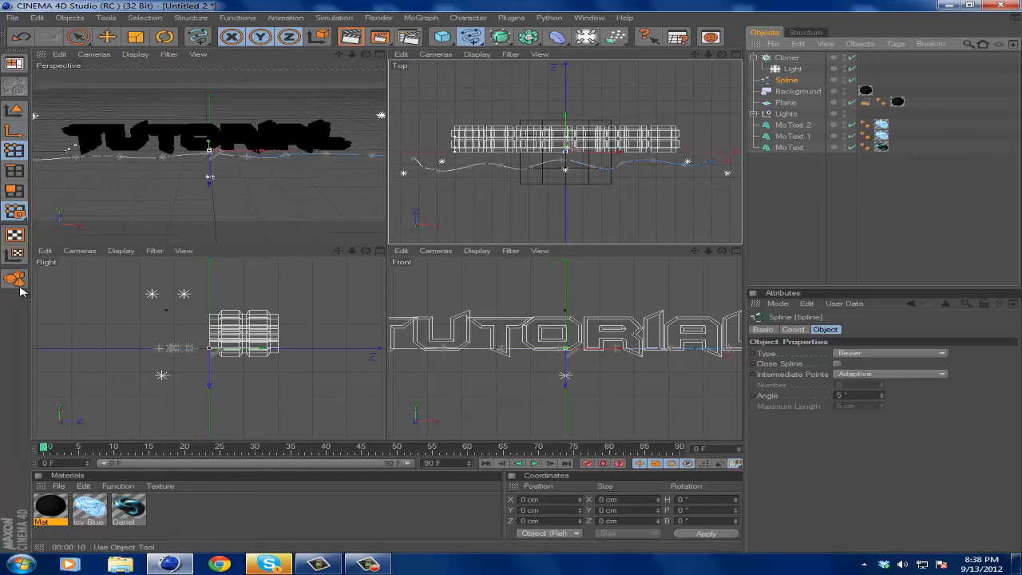
mouse_move(23, 281)
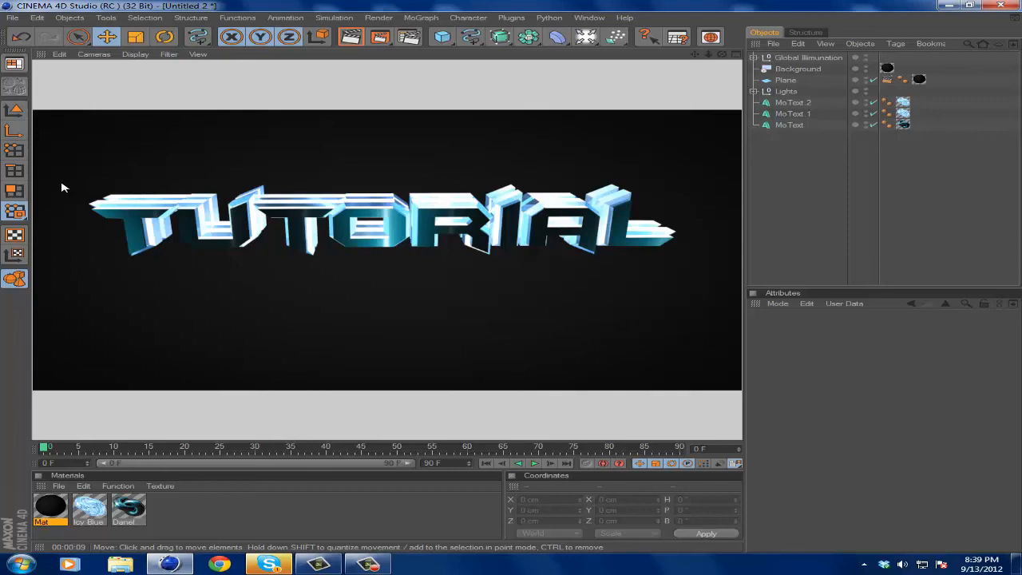
mouse_move(125, 176)
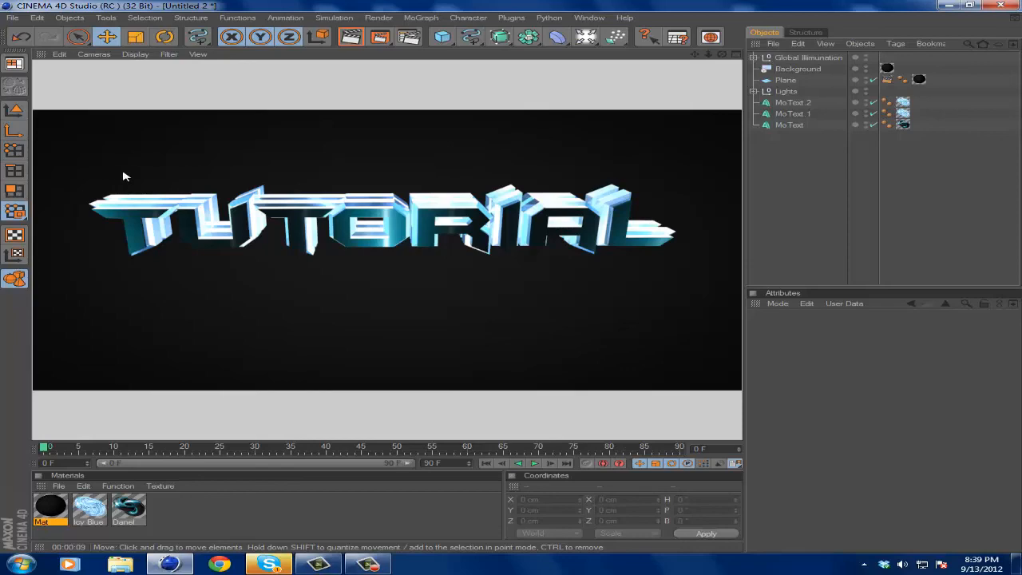
mouse_move(254, 418)
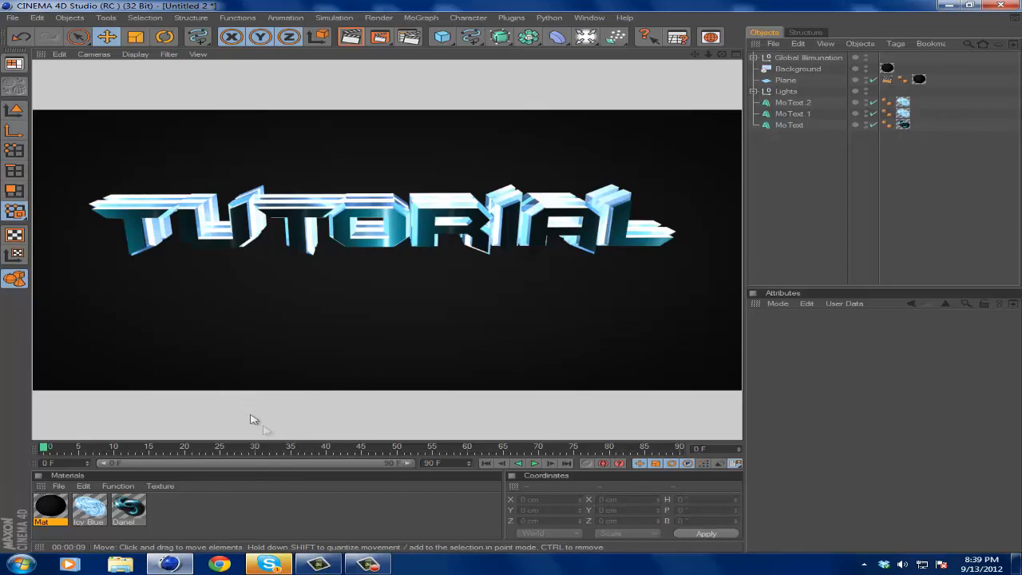